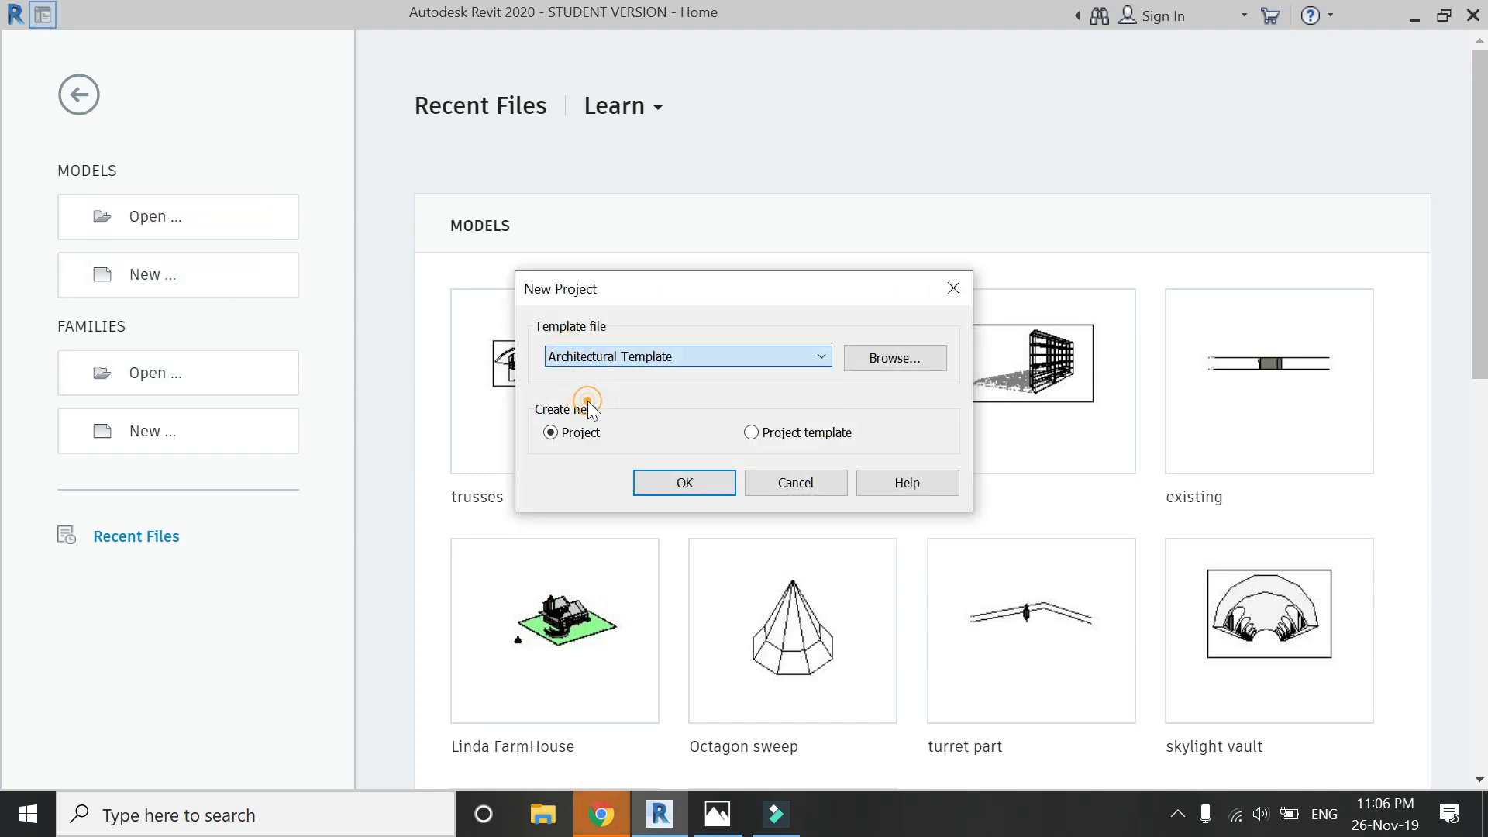
# Step: Create a new project from the Architectural Template
pyautogui.click(683, 483)
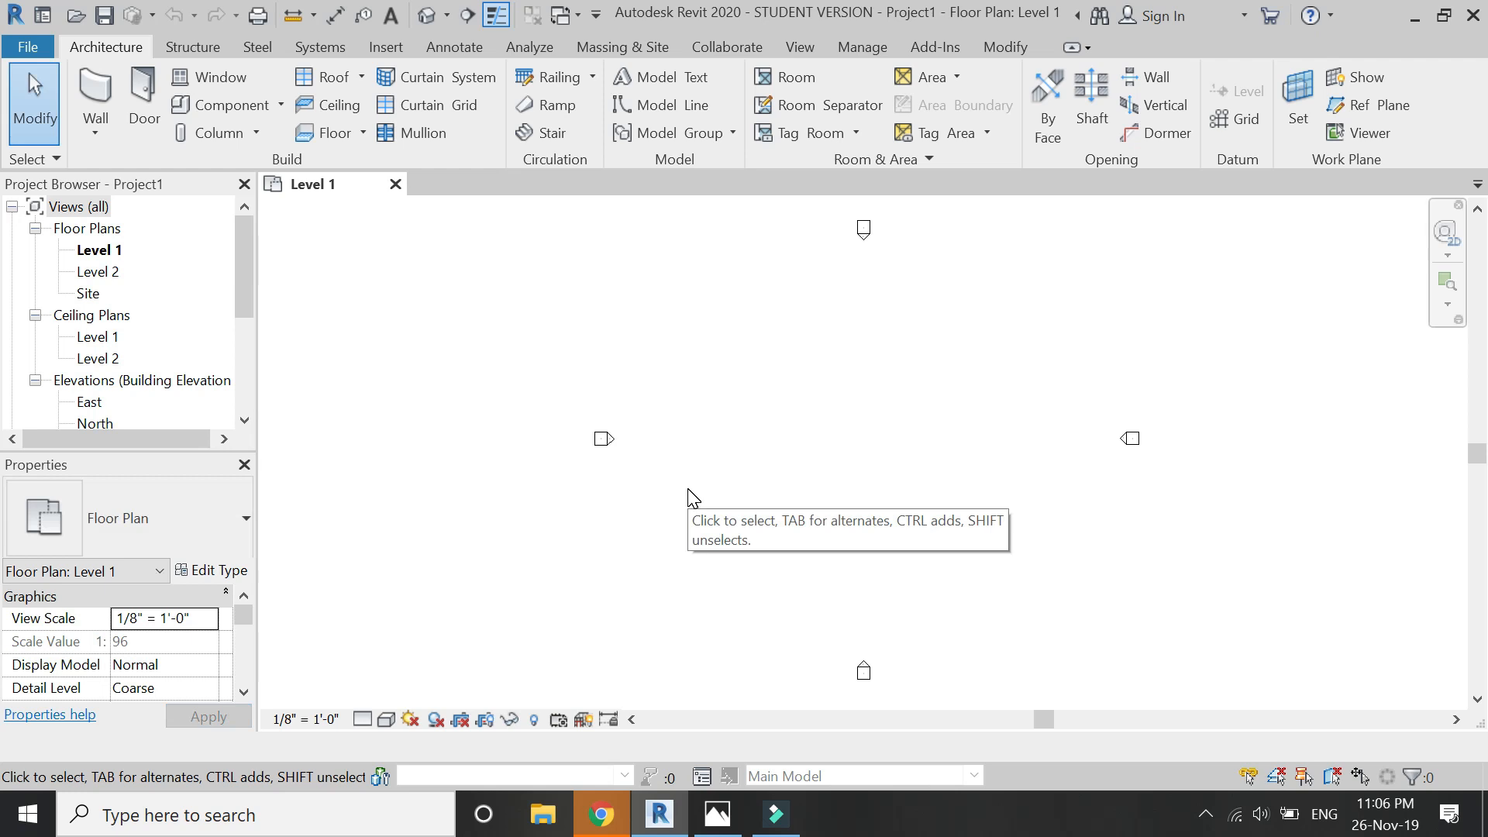
pyautogui.moveTo(94, 95)
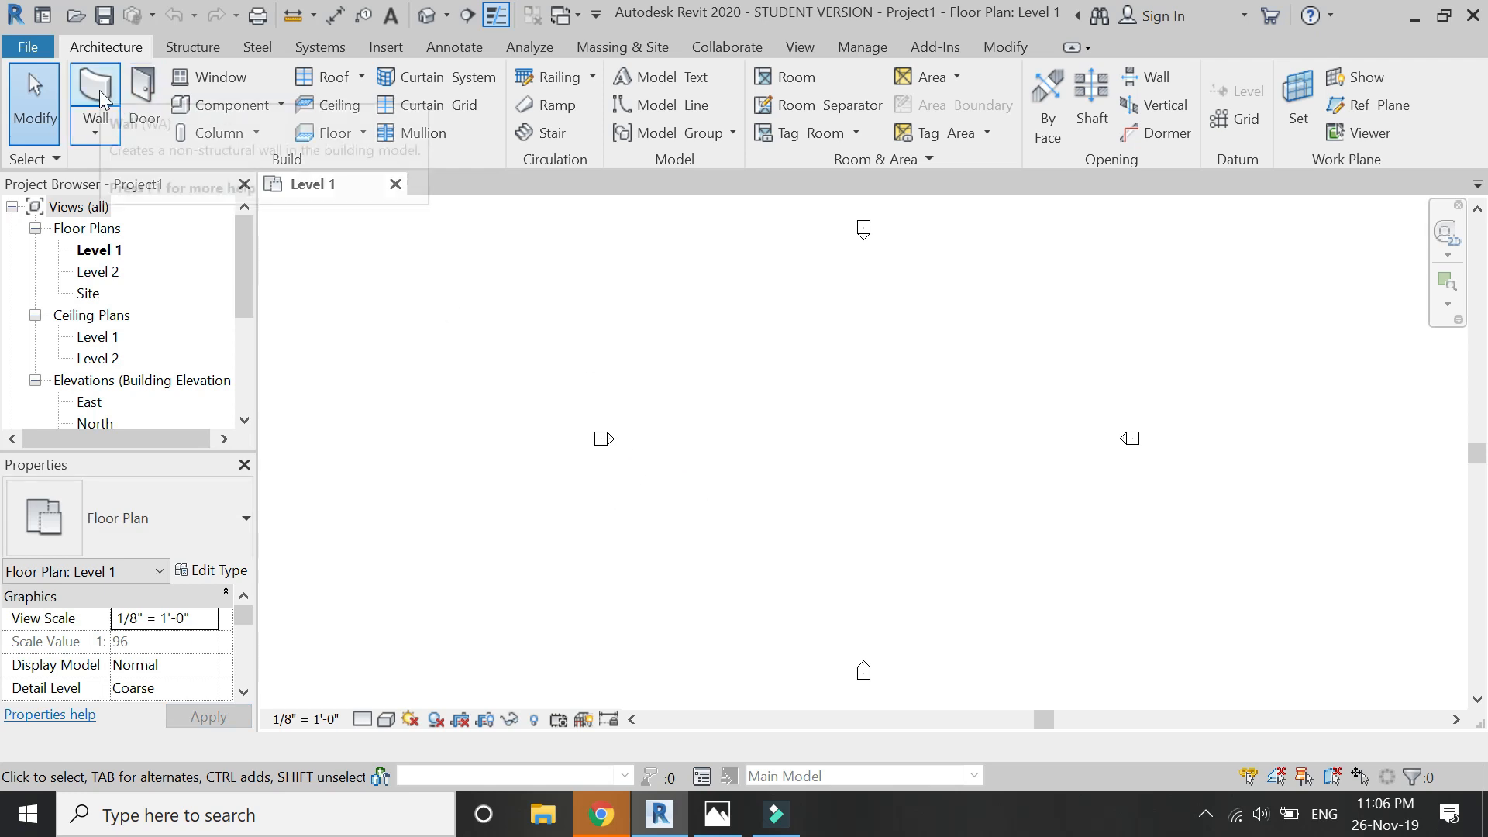
# Step: Draw two parallel vertical walls on Level 1 with their height set to Level 2
pyautogui.click(94, 98)
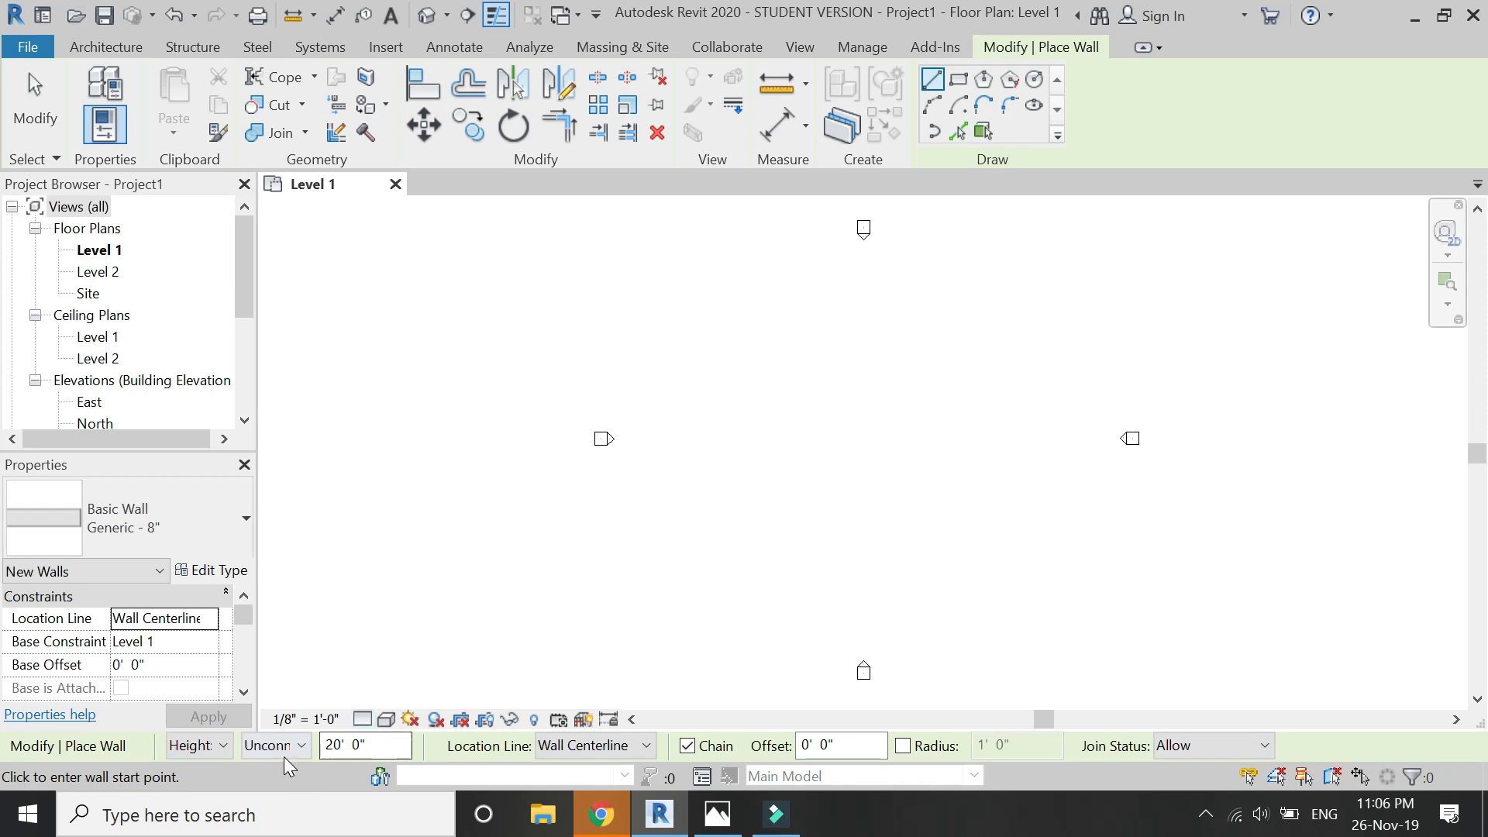
pyautogui.click(692, 361)
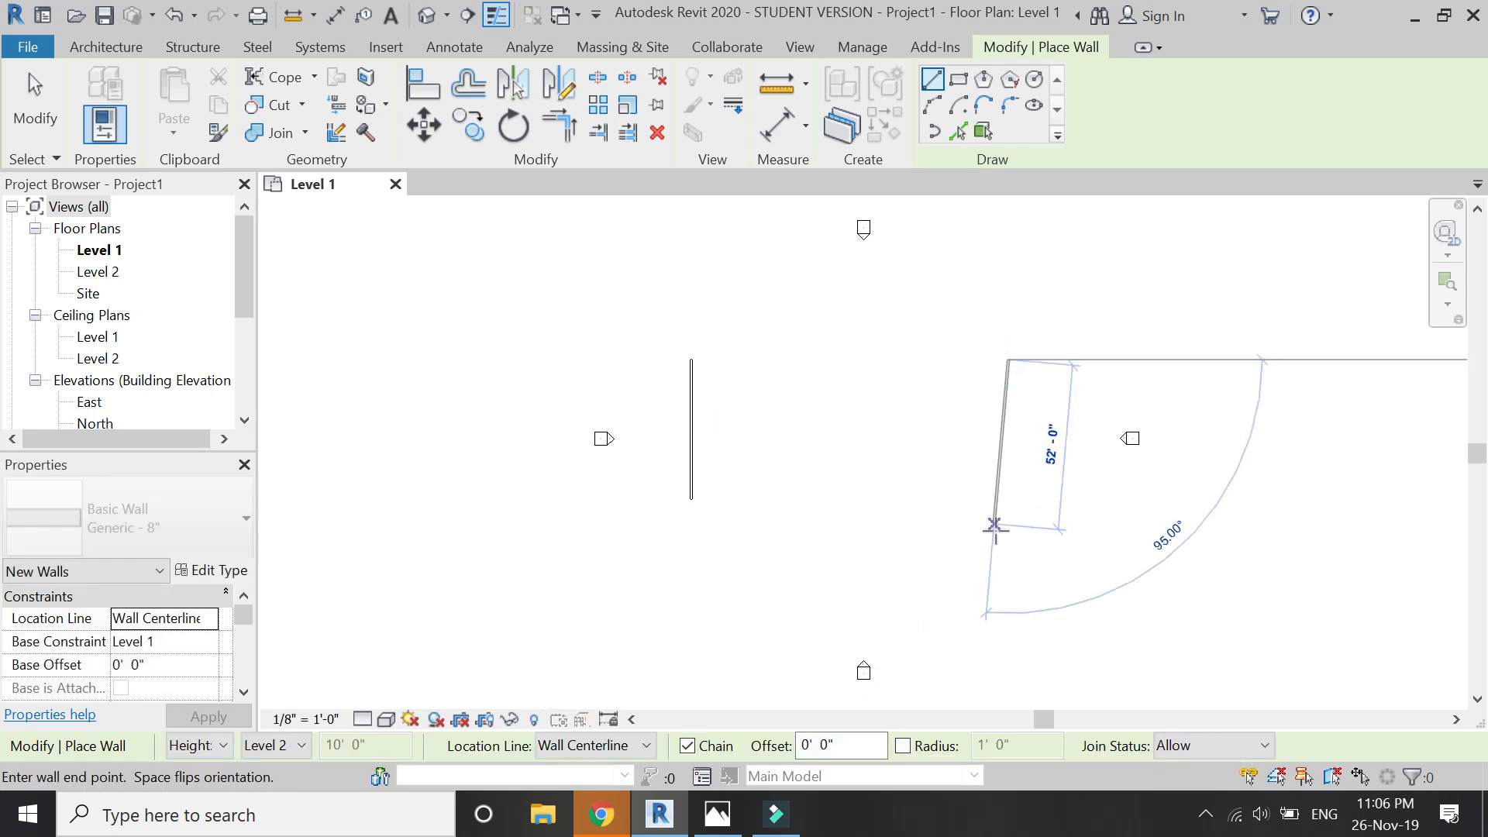
pyautogui.click(1010, 380)
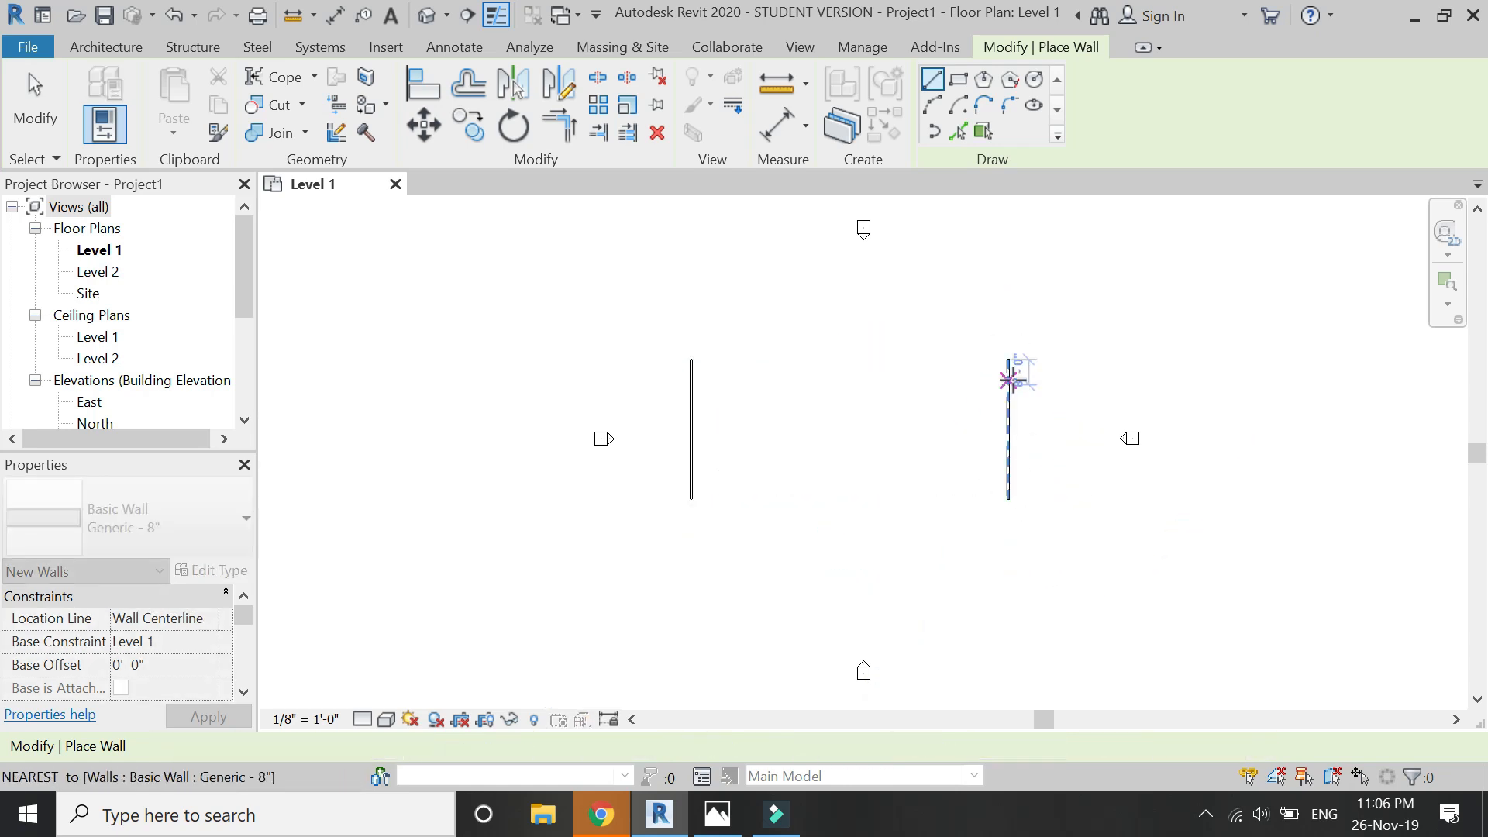
pyautogui.press('Escape')
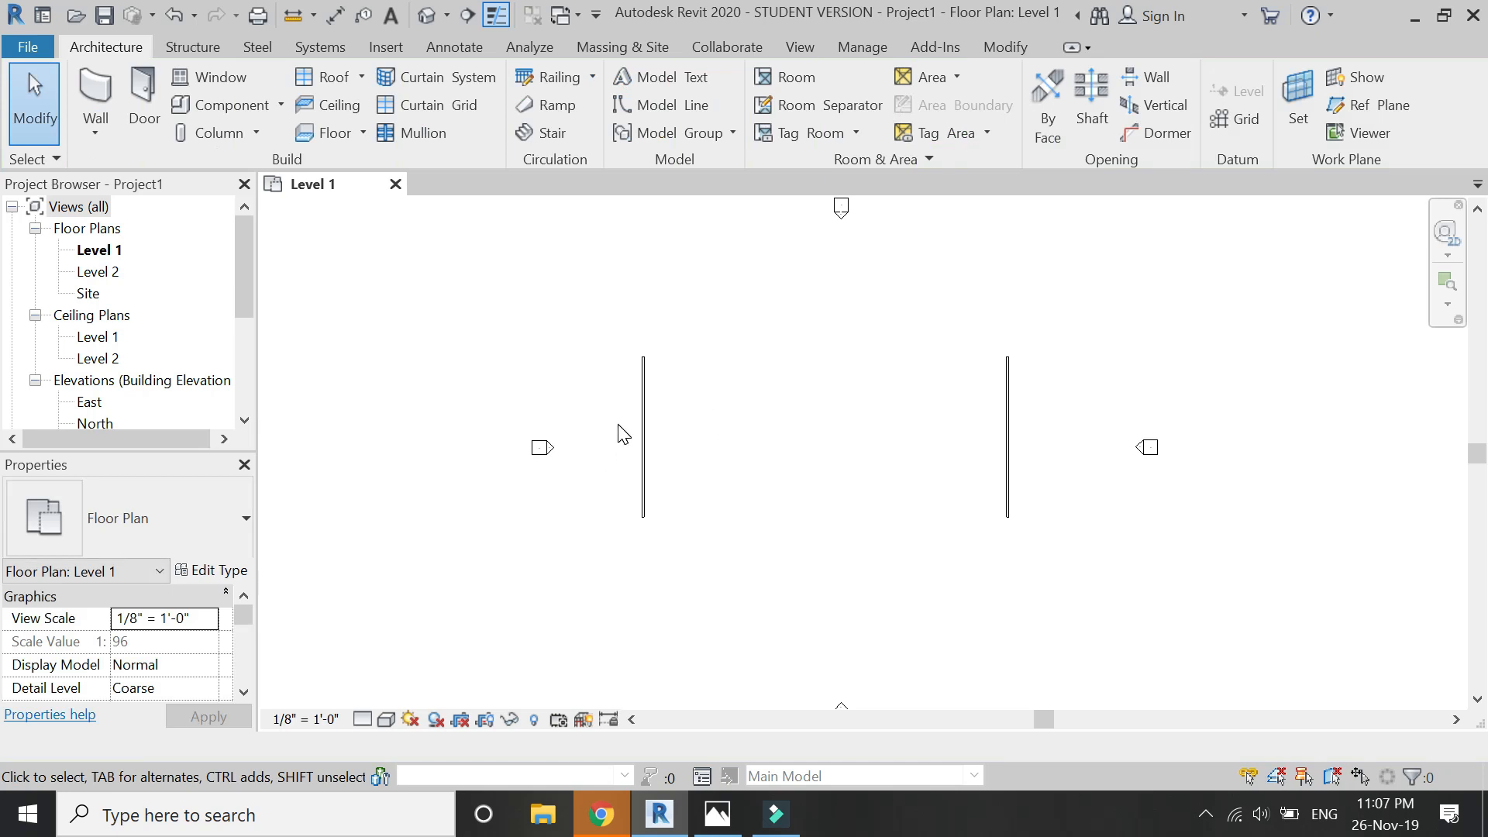
pyautogui.moveTo(175, 352)
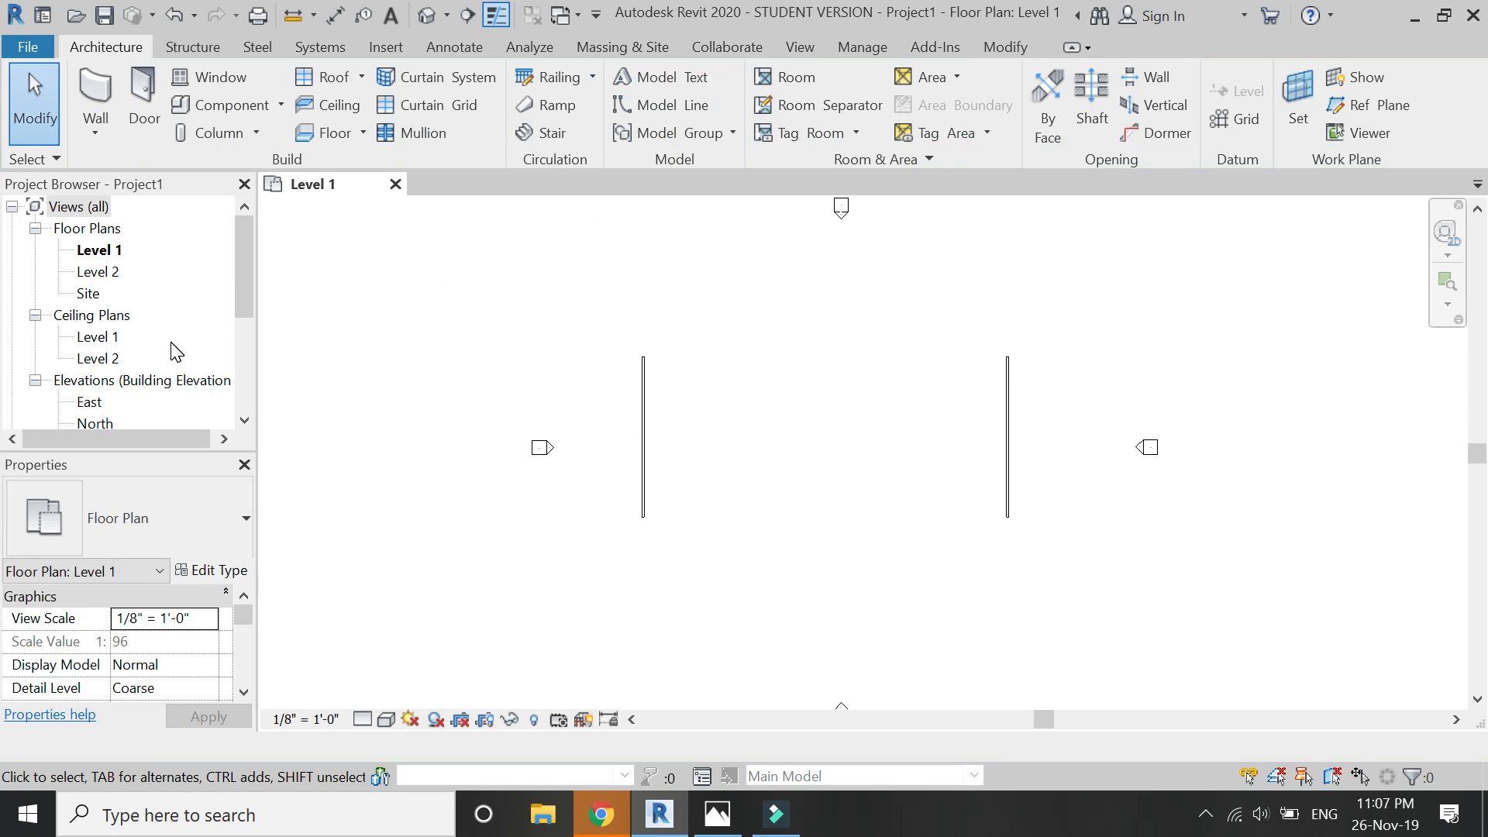
pyautogui.scroll(-3)
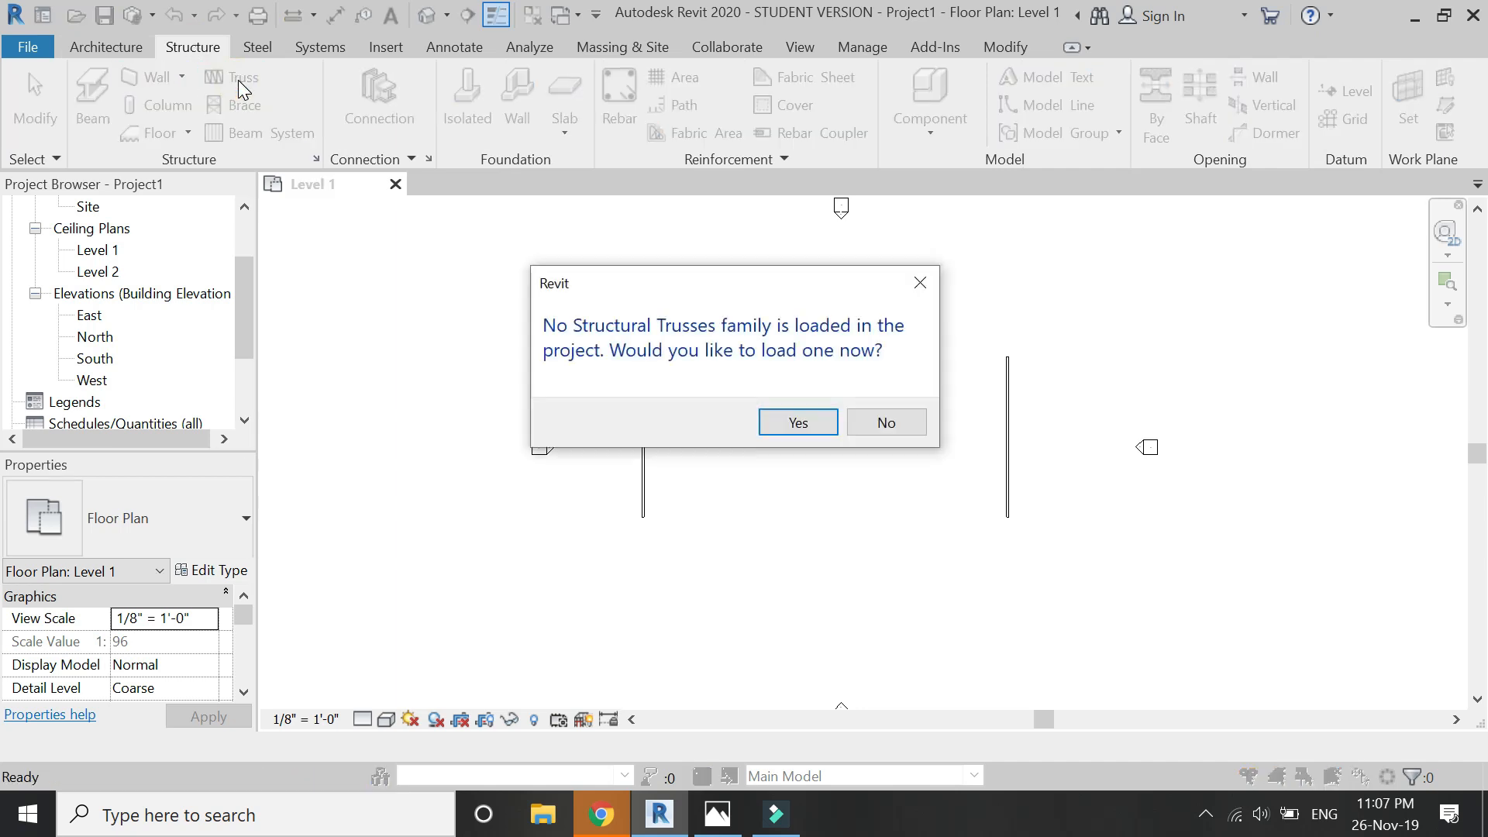
# Step: Load the Pratt Flat Truss family from the Structural Trusses folder
pyautogui.click(797, 422)
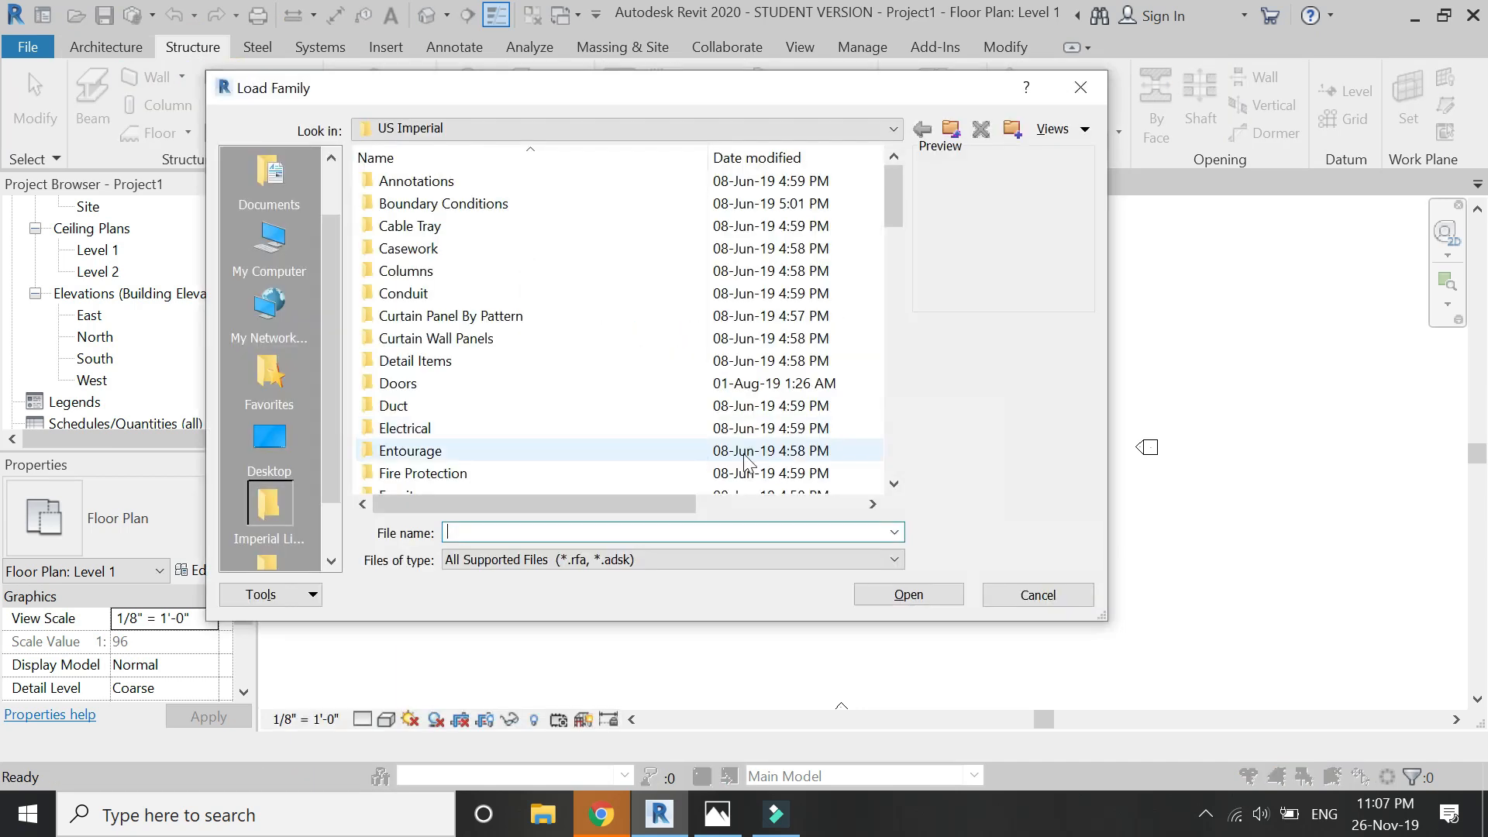
pyautogui.scroll(-3)
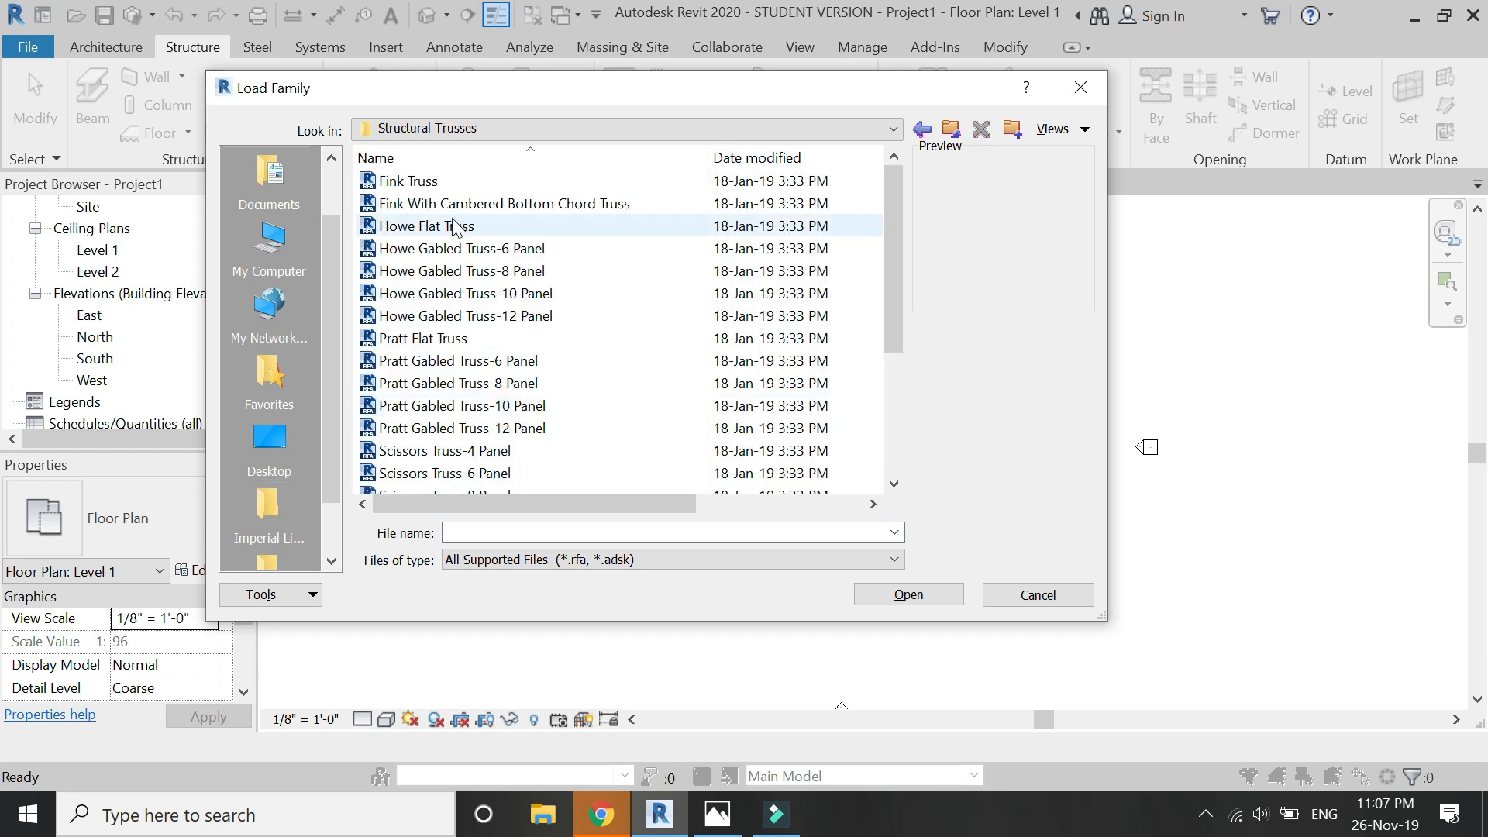
pyautogui.click(422, 338)
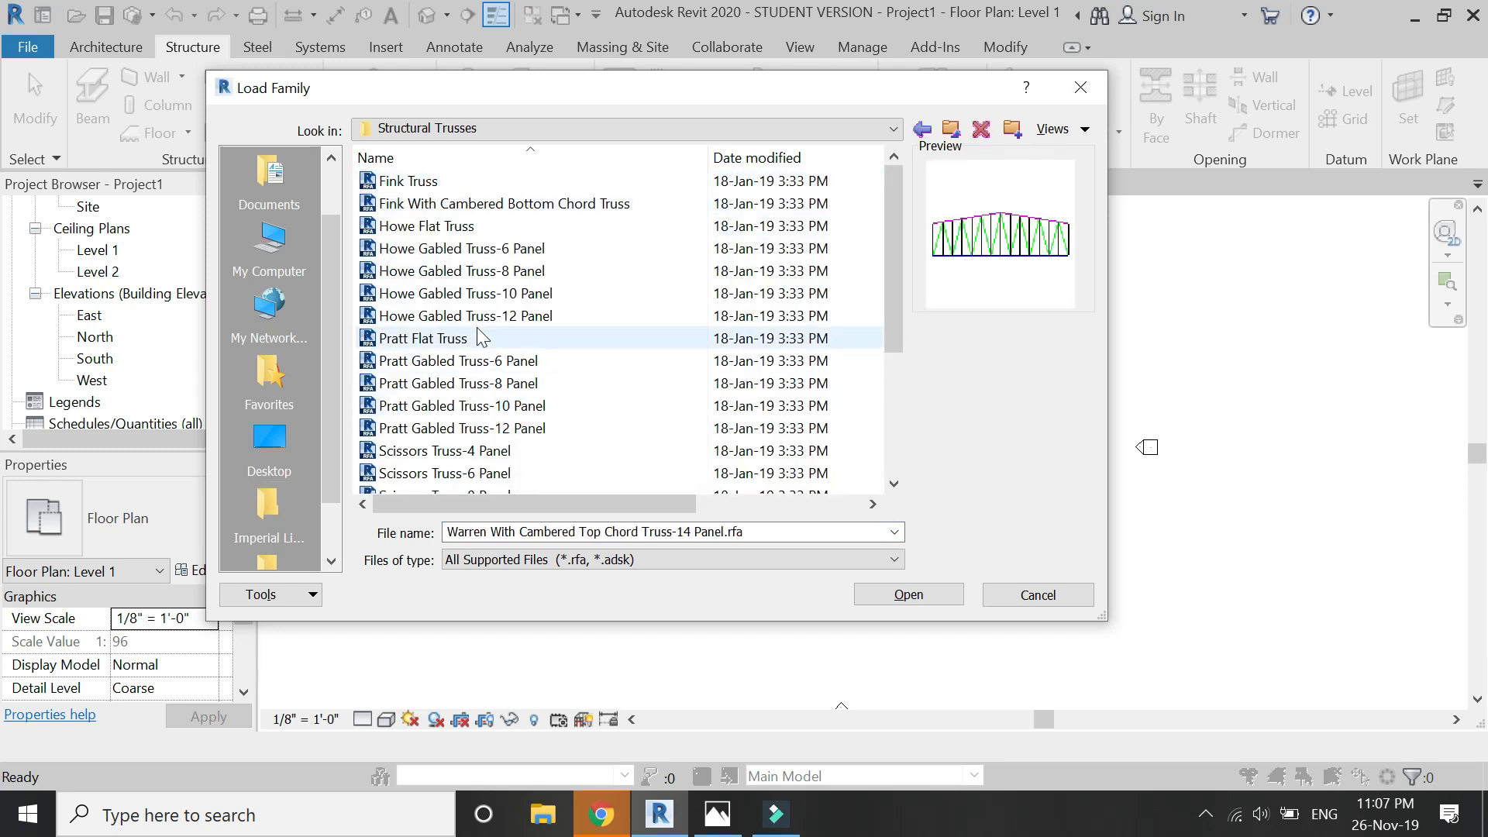
pyautogui.click(421, 338)
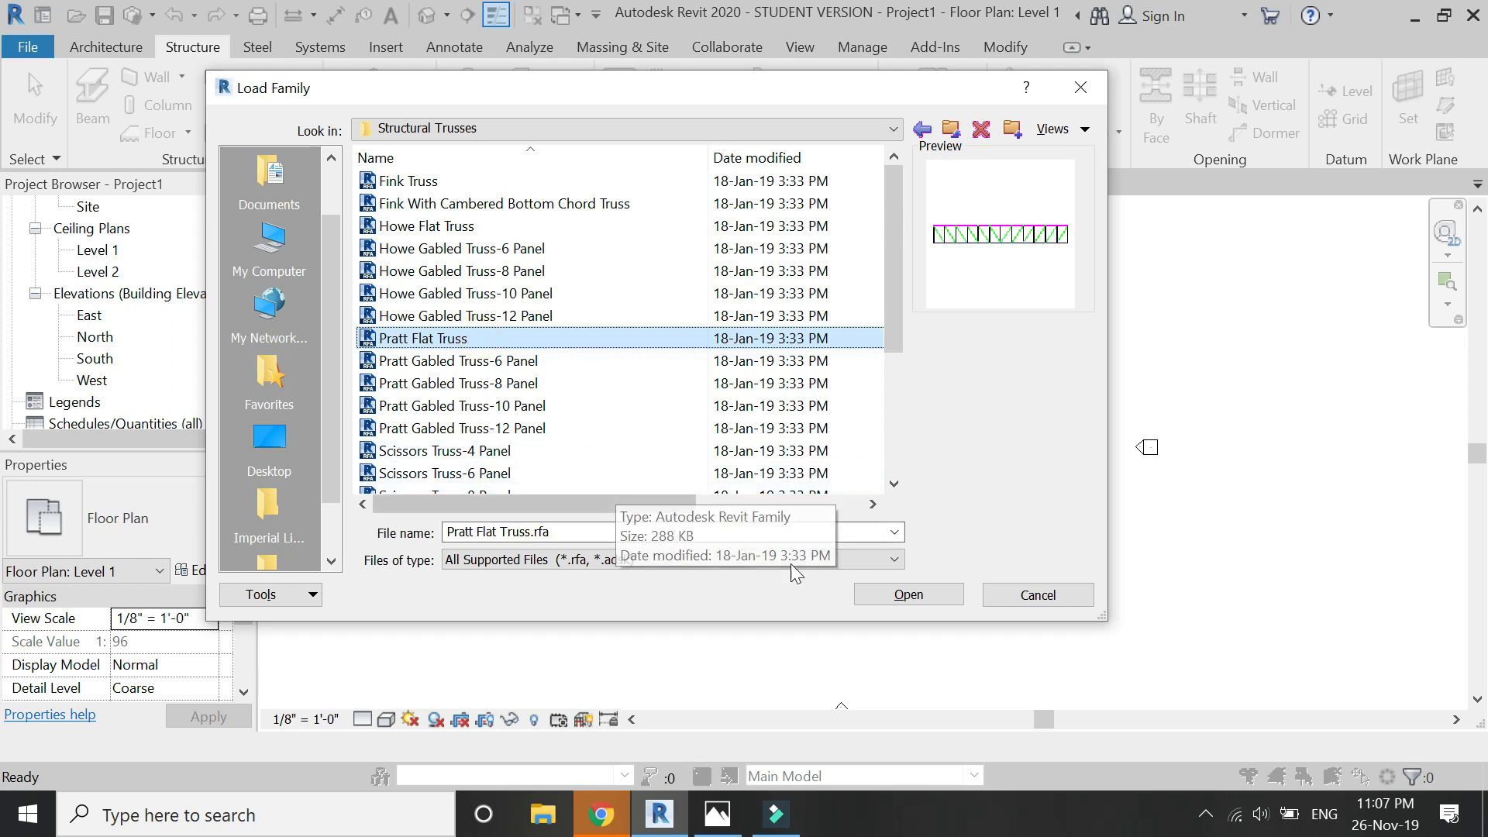
pyautogui.click(906, 594)
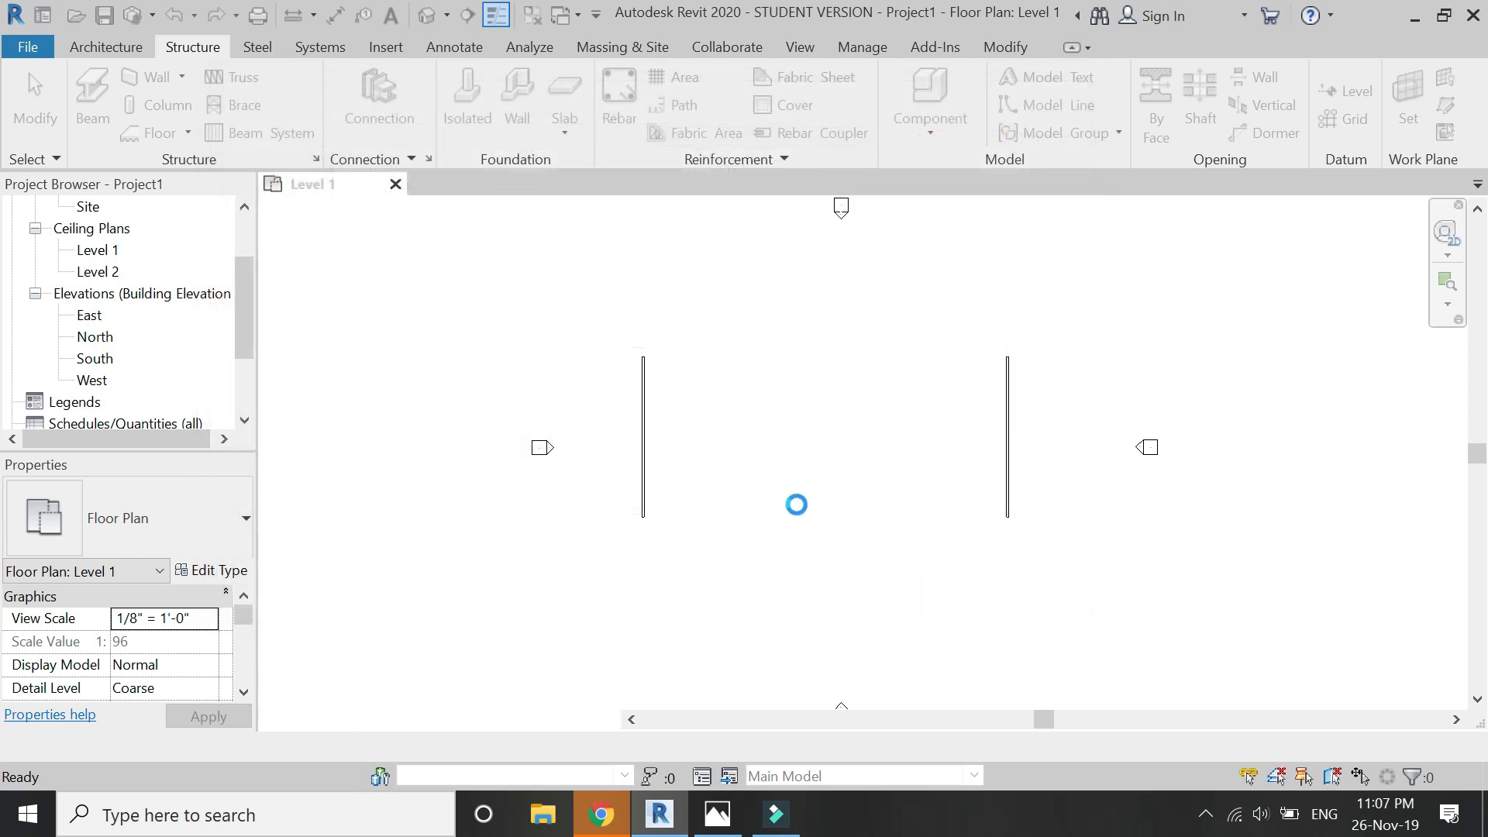
# Step: Place a Pratt flat truss spanning the lower endpoints of the two walls
pyautogui.click(236, 77)
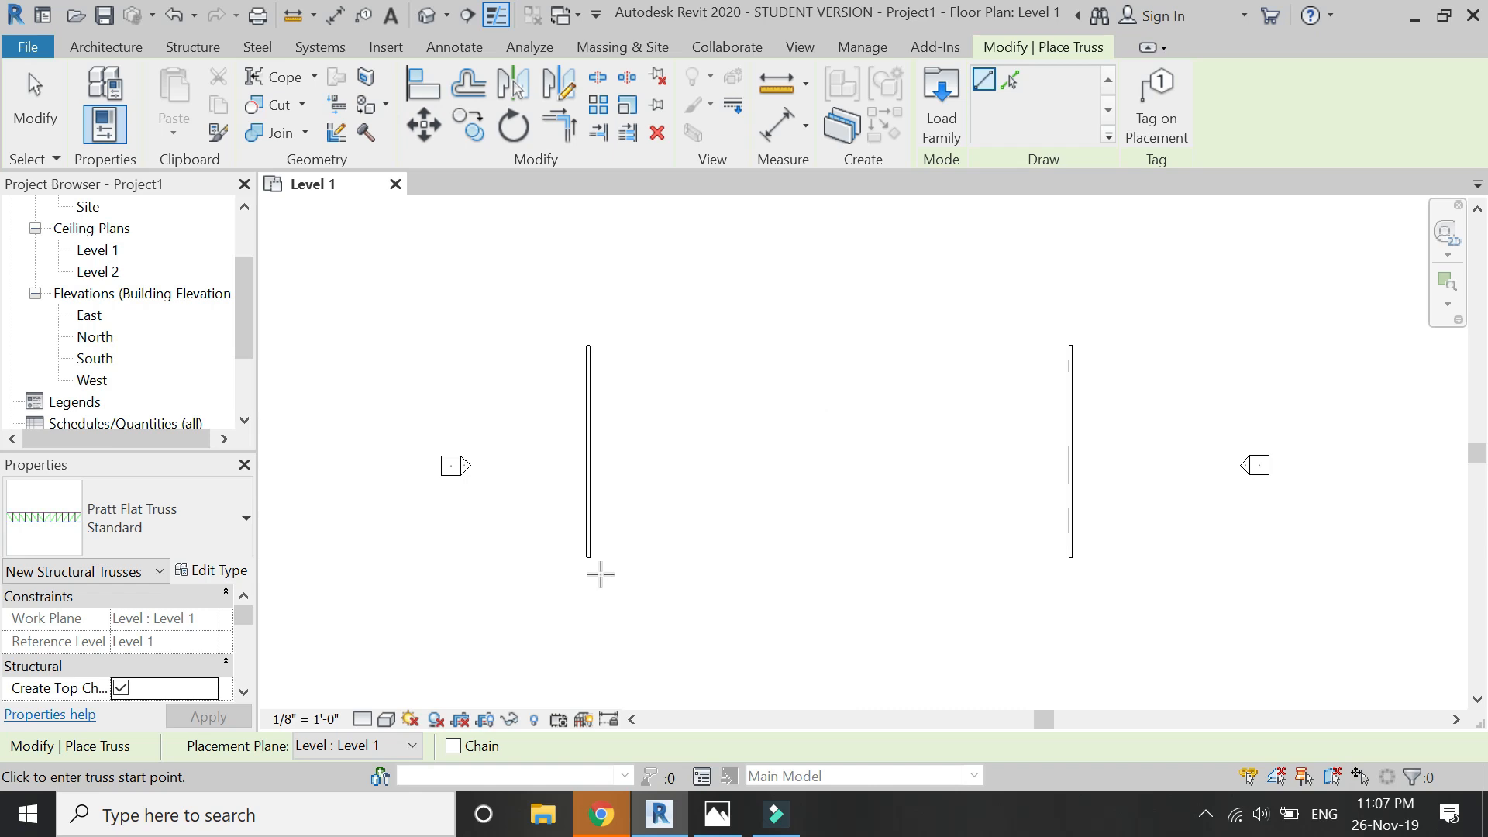
pyautogui.click(588, 555)
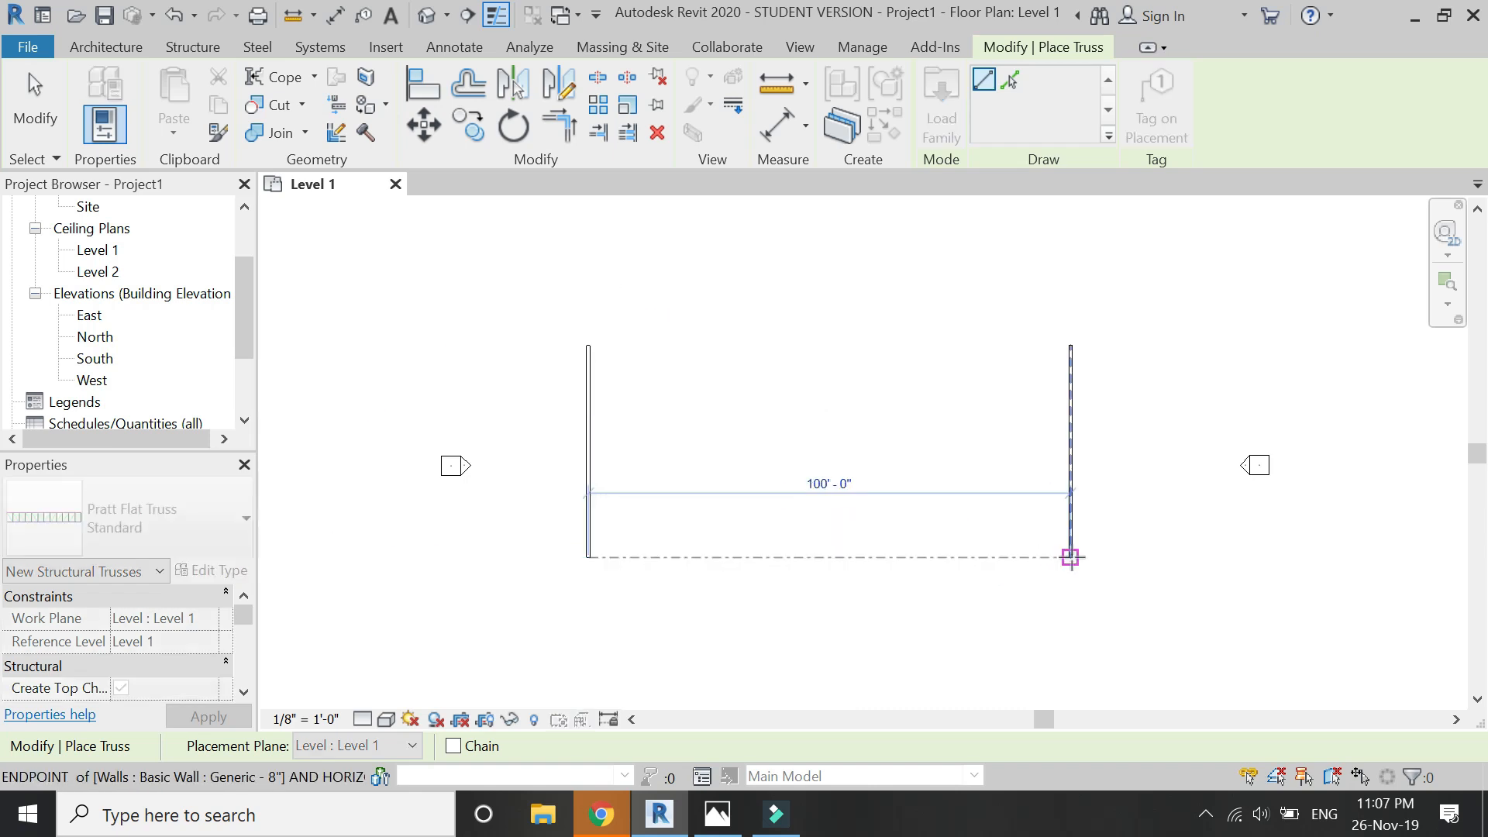
pyautogui.click(1071, 556)
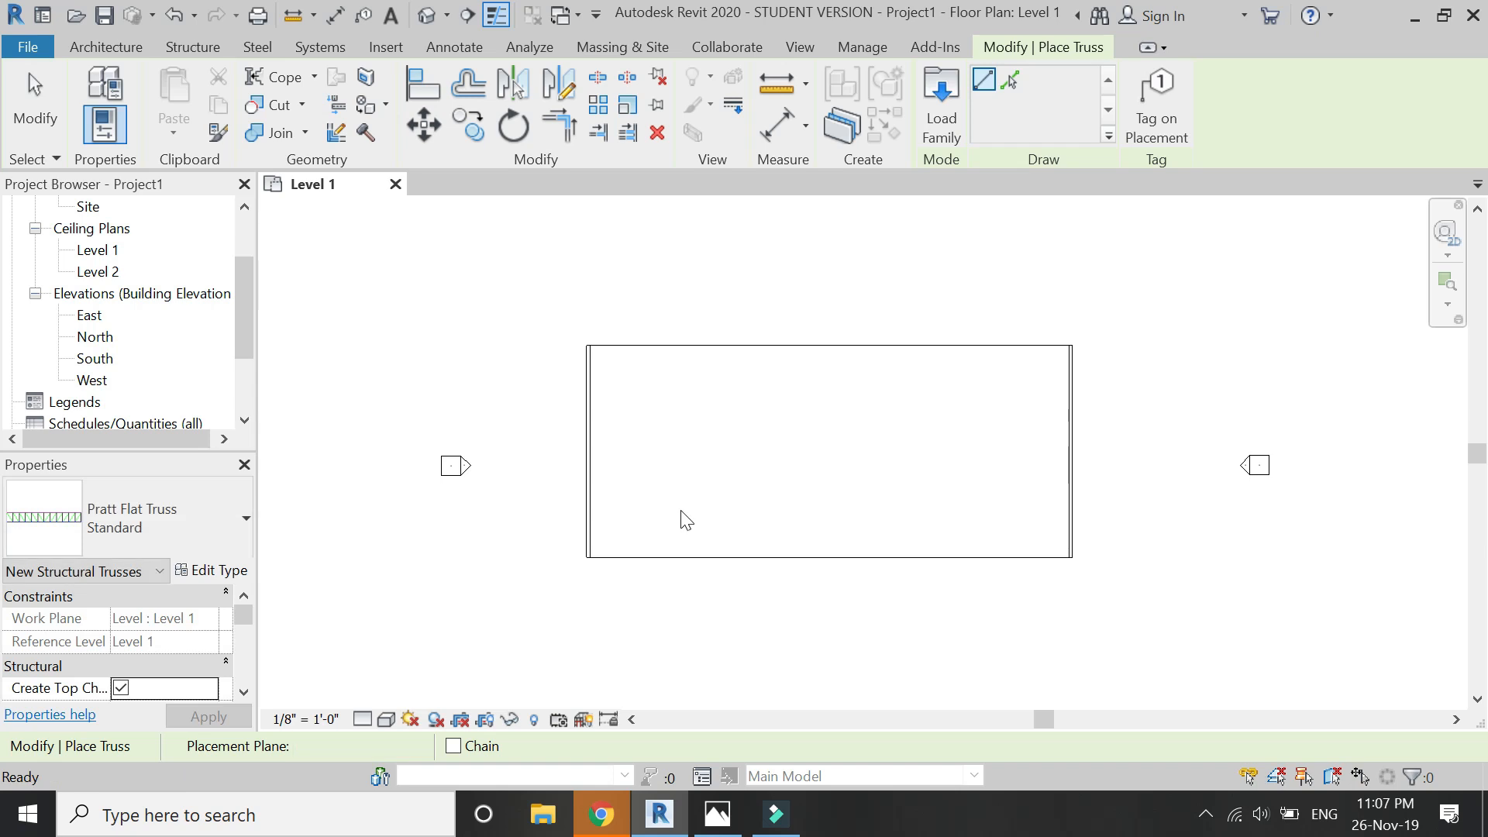
pyautogui.doubleClick(94, 358)
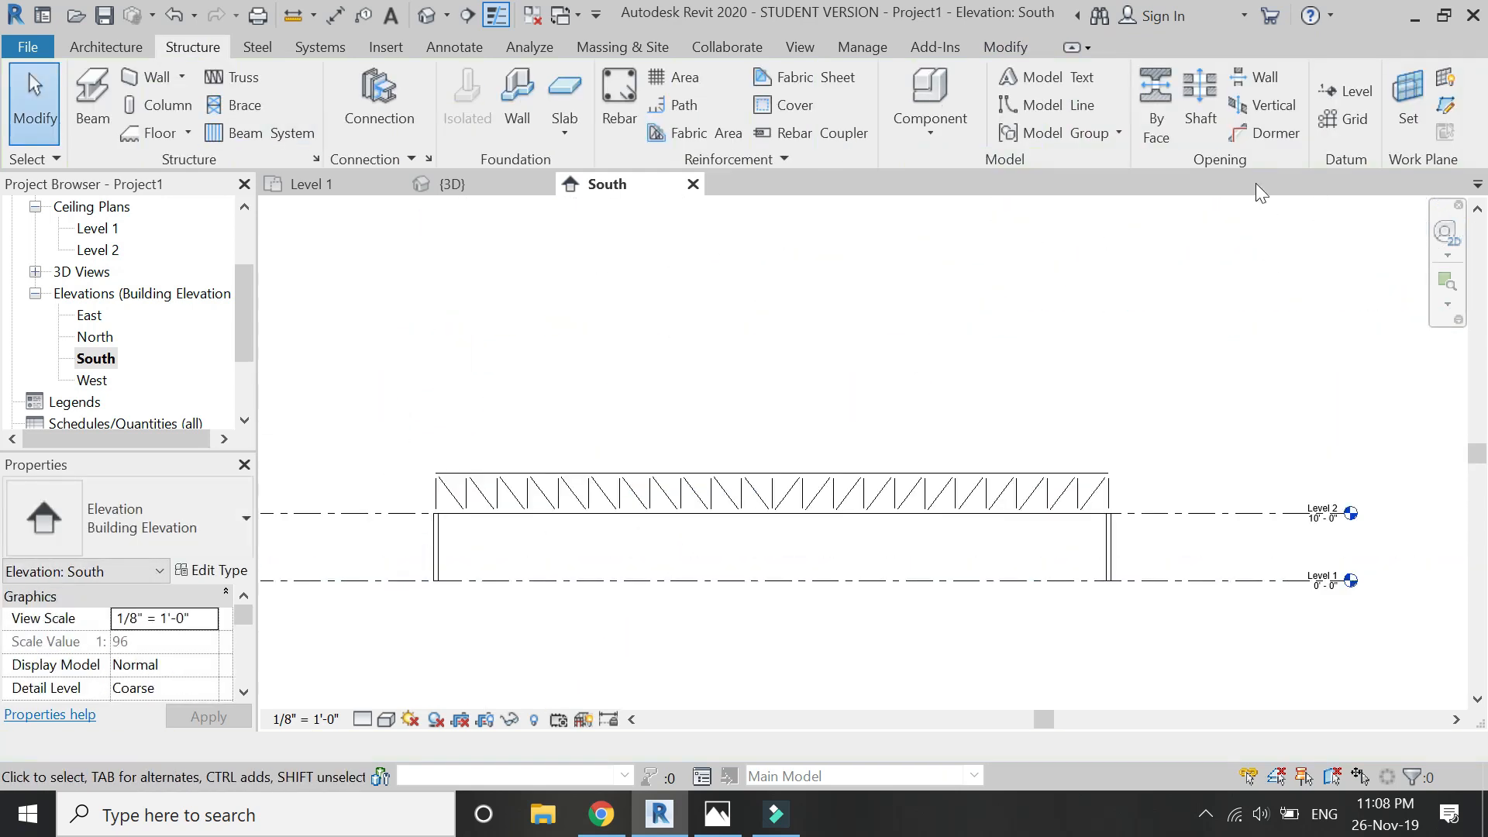
# Step: Add a new Level 3 line at 20'-0" in the South elevation
pyautogui.click(1358, 92)
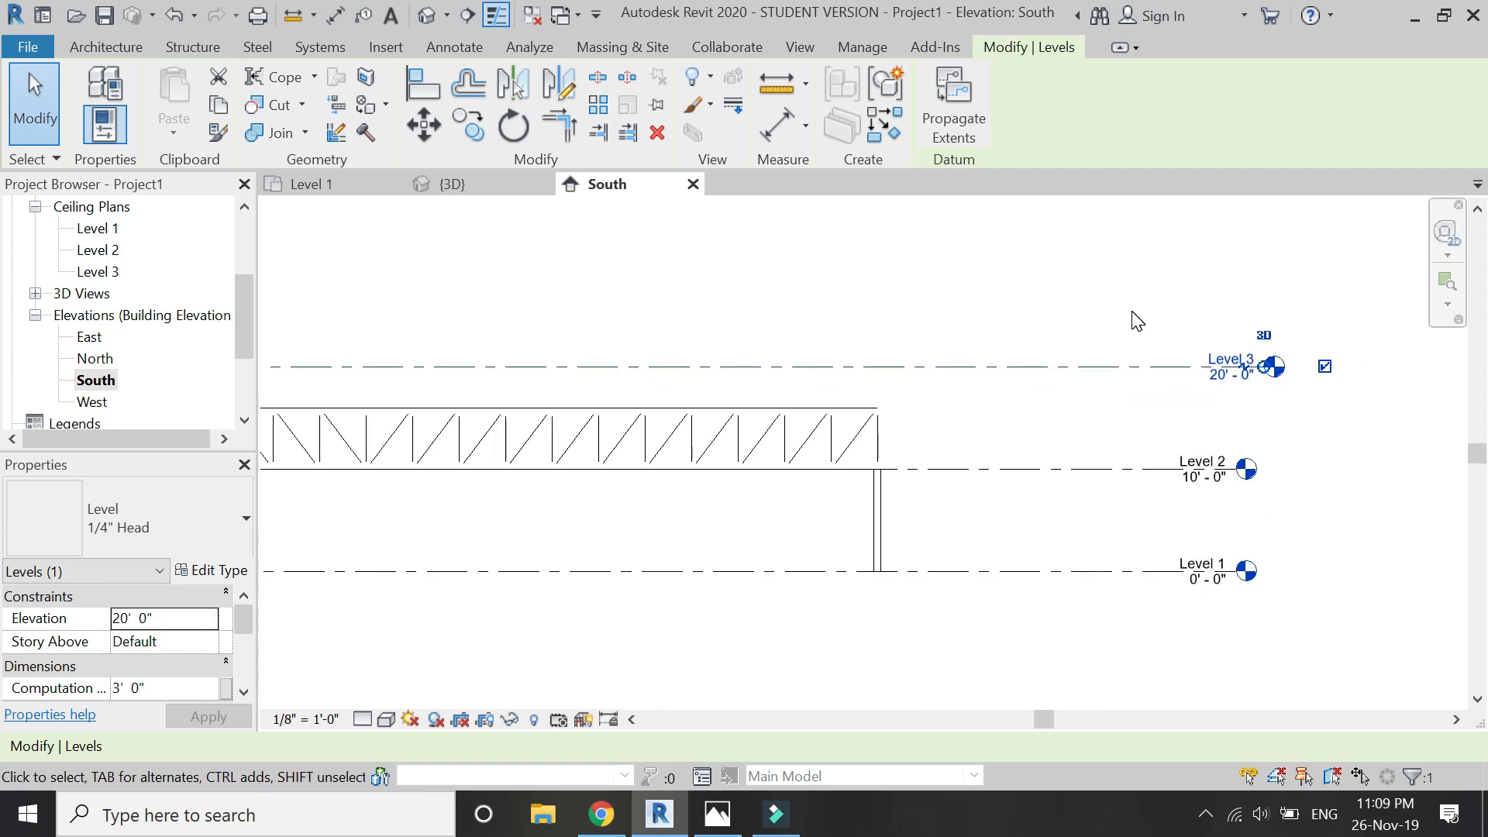
pyautogui.moveTo(1247, 364)
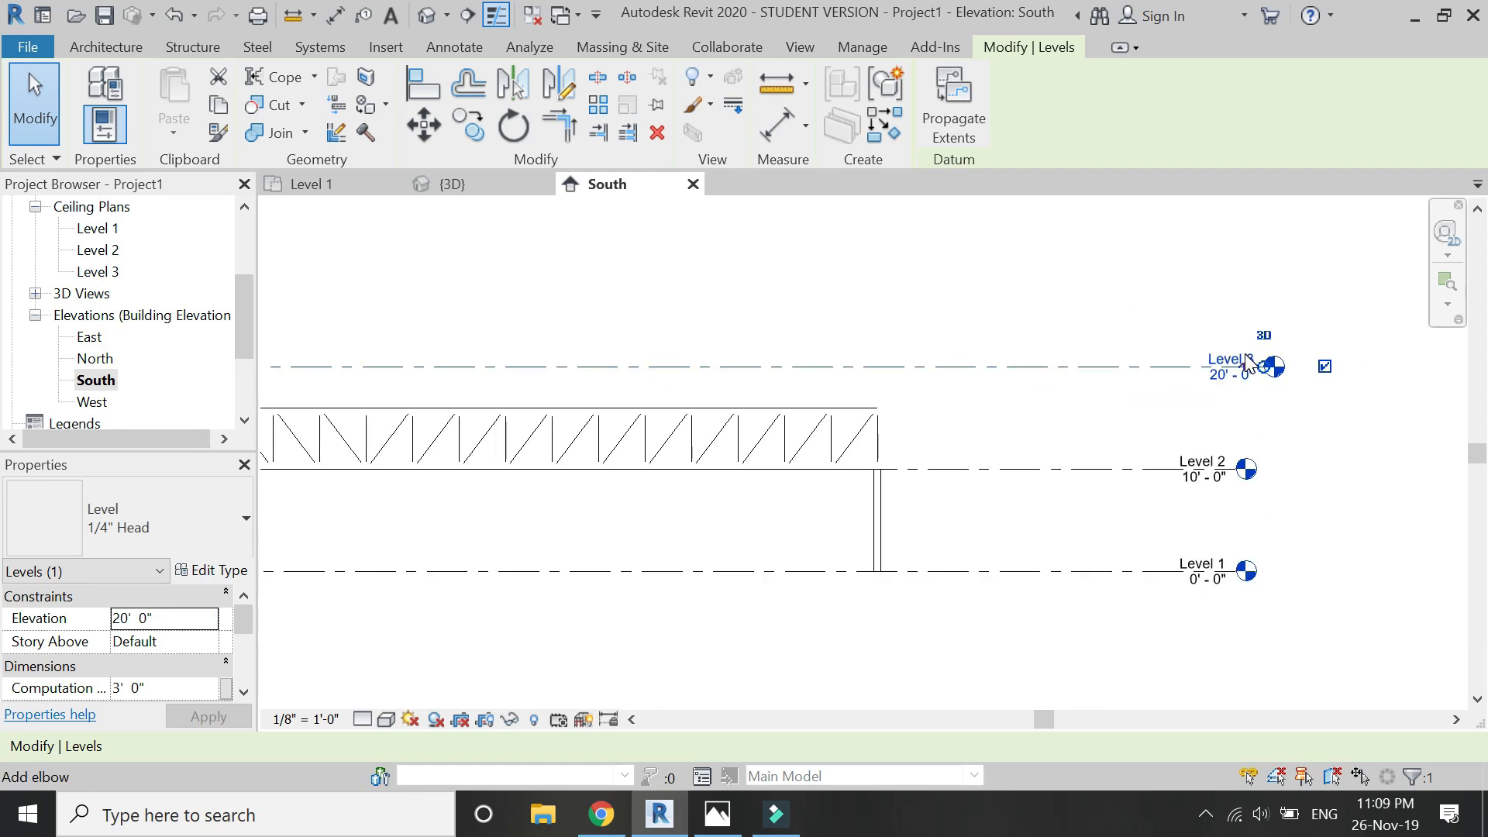
pyautogui.doubleClick(1226, 365)
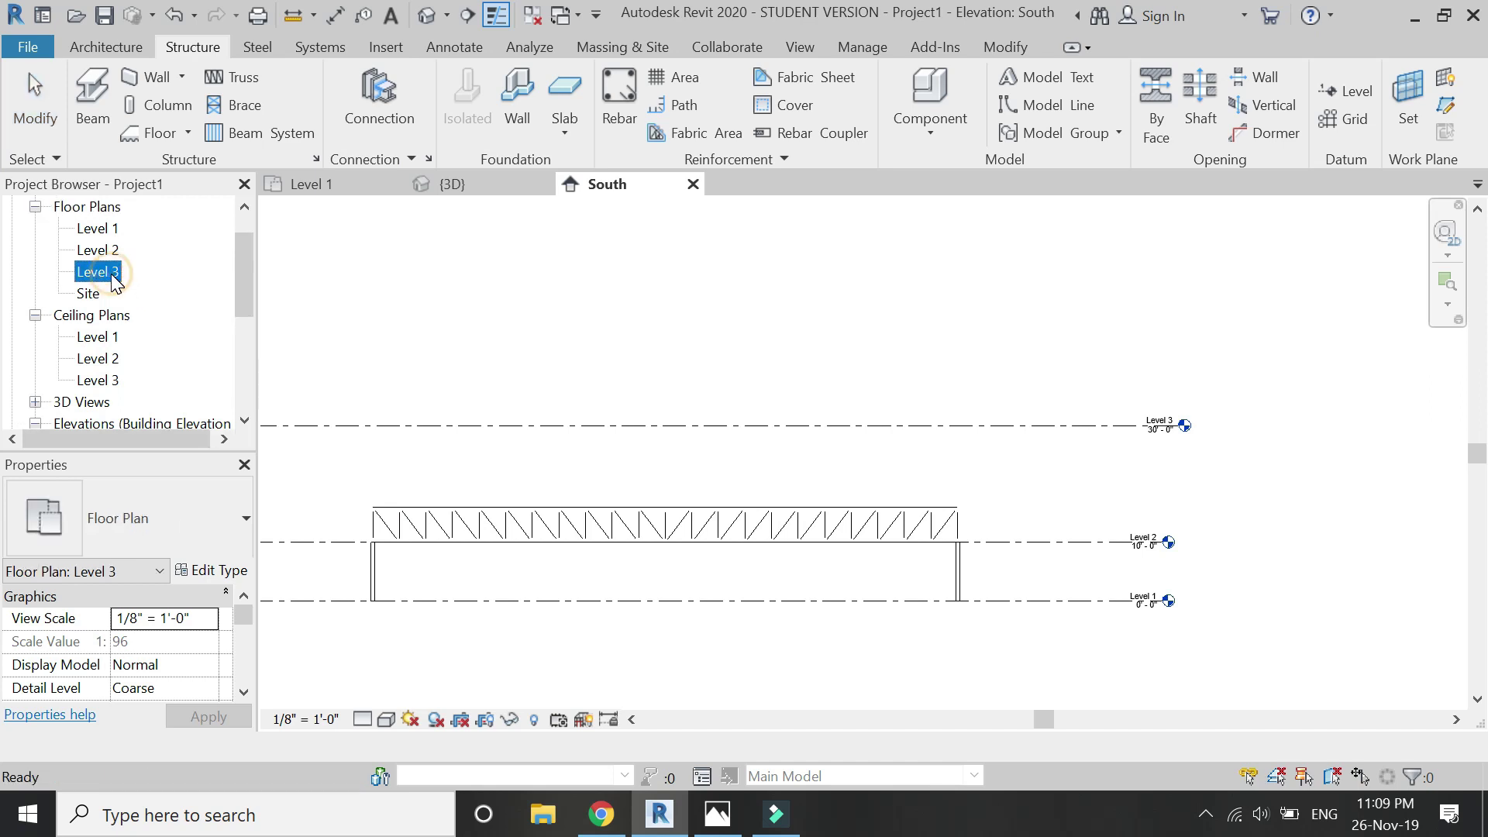
# Step: Show the Level 3 floor plan with Level 1 as its underlay base level
pyautogui.doubleClick(98, 271)
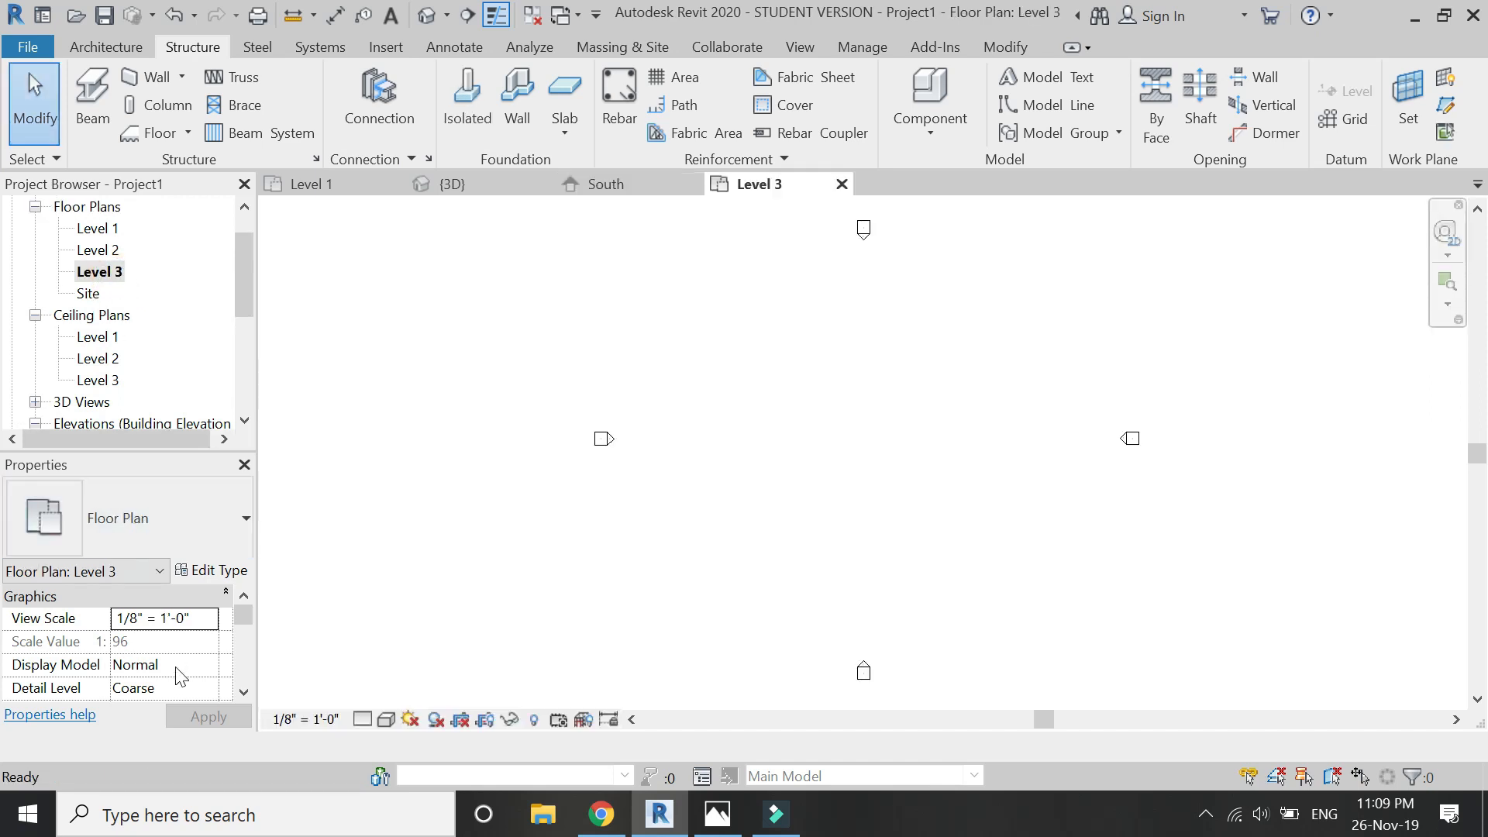
pyautogui.scroll(-3)
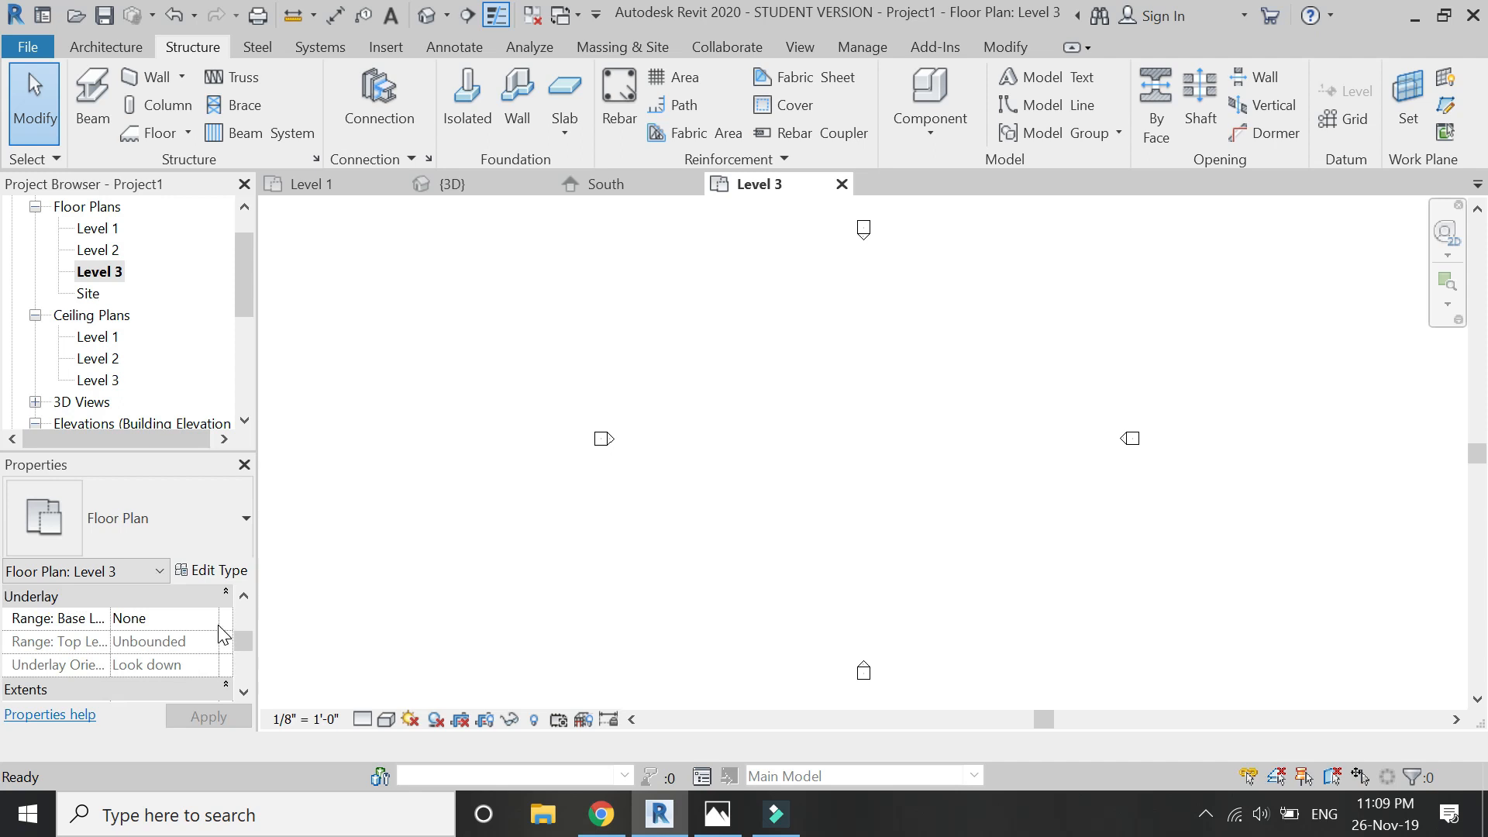
pyautogui.click(157, 619)
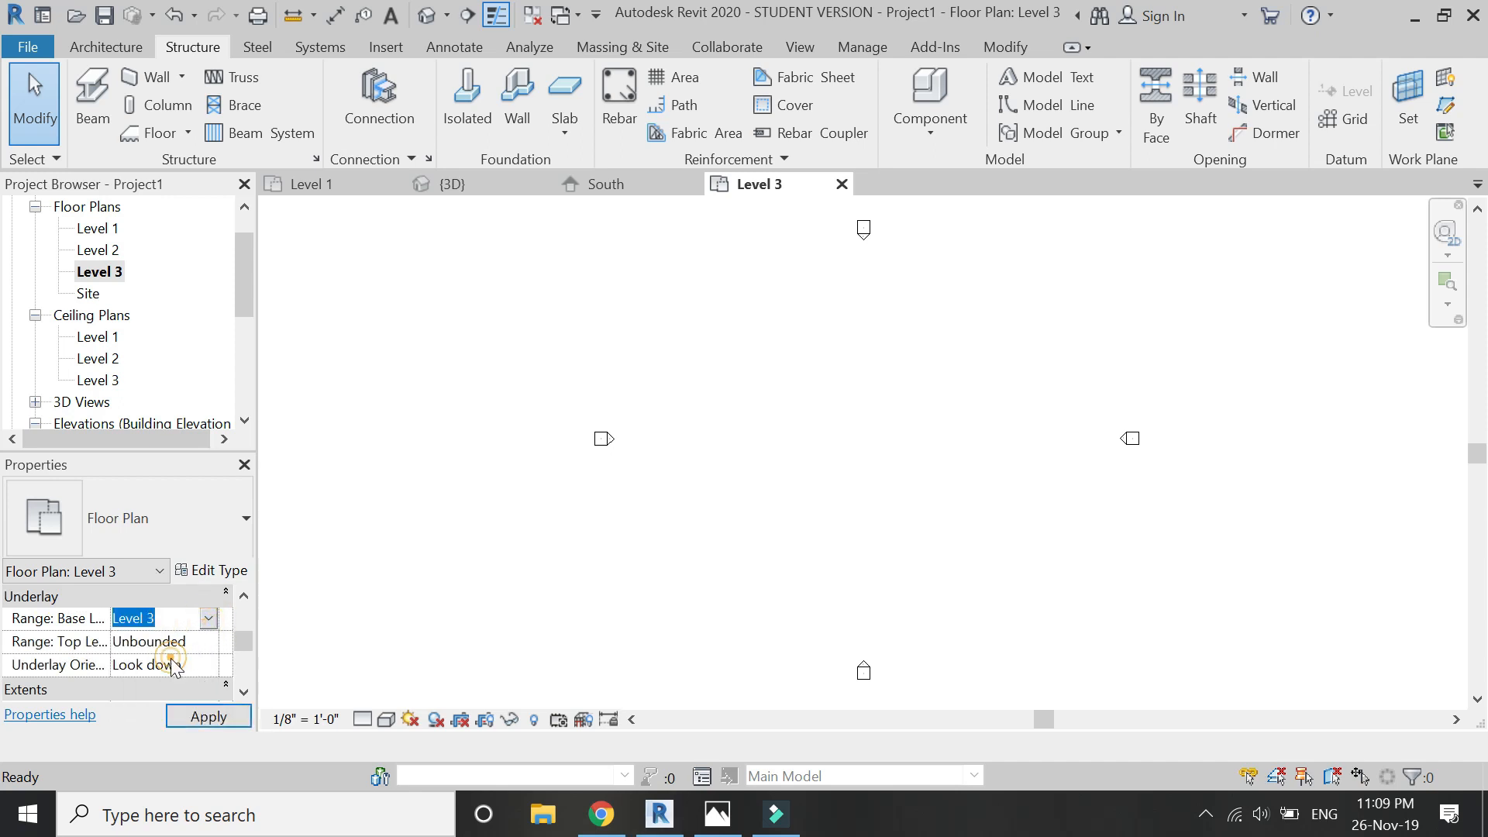
pyautogui.click(206, 716)
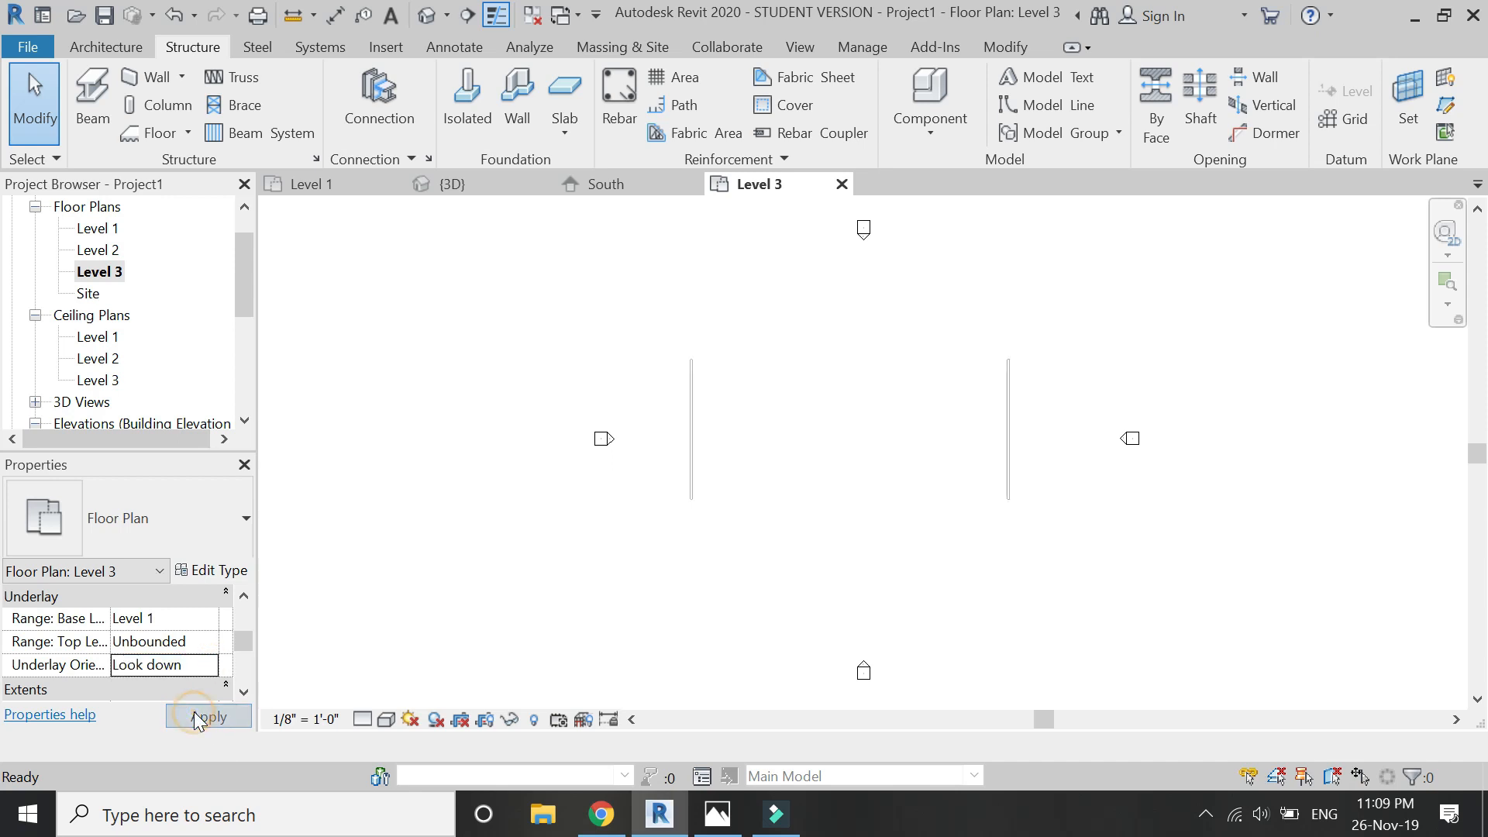
pyautogui.click(208, 717)
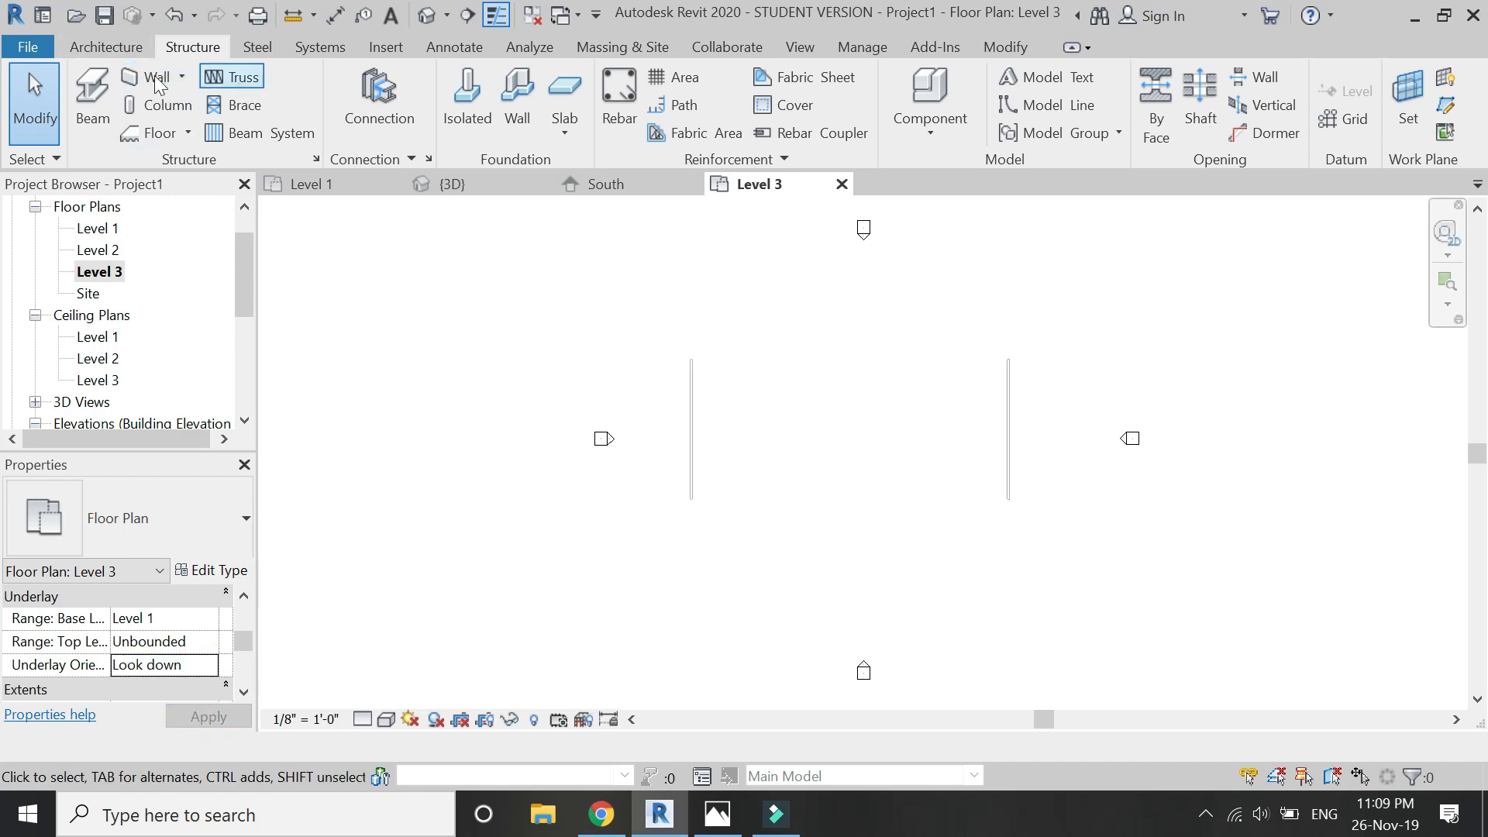
# Step: Sketch a rectangular roof footprint around both walls and begin a centre dividing line
pyautogui.click(105, 47)
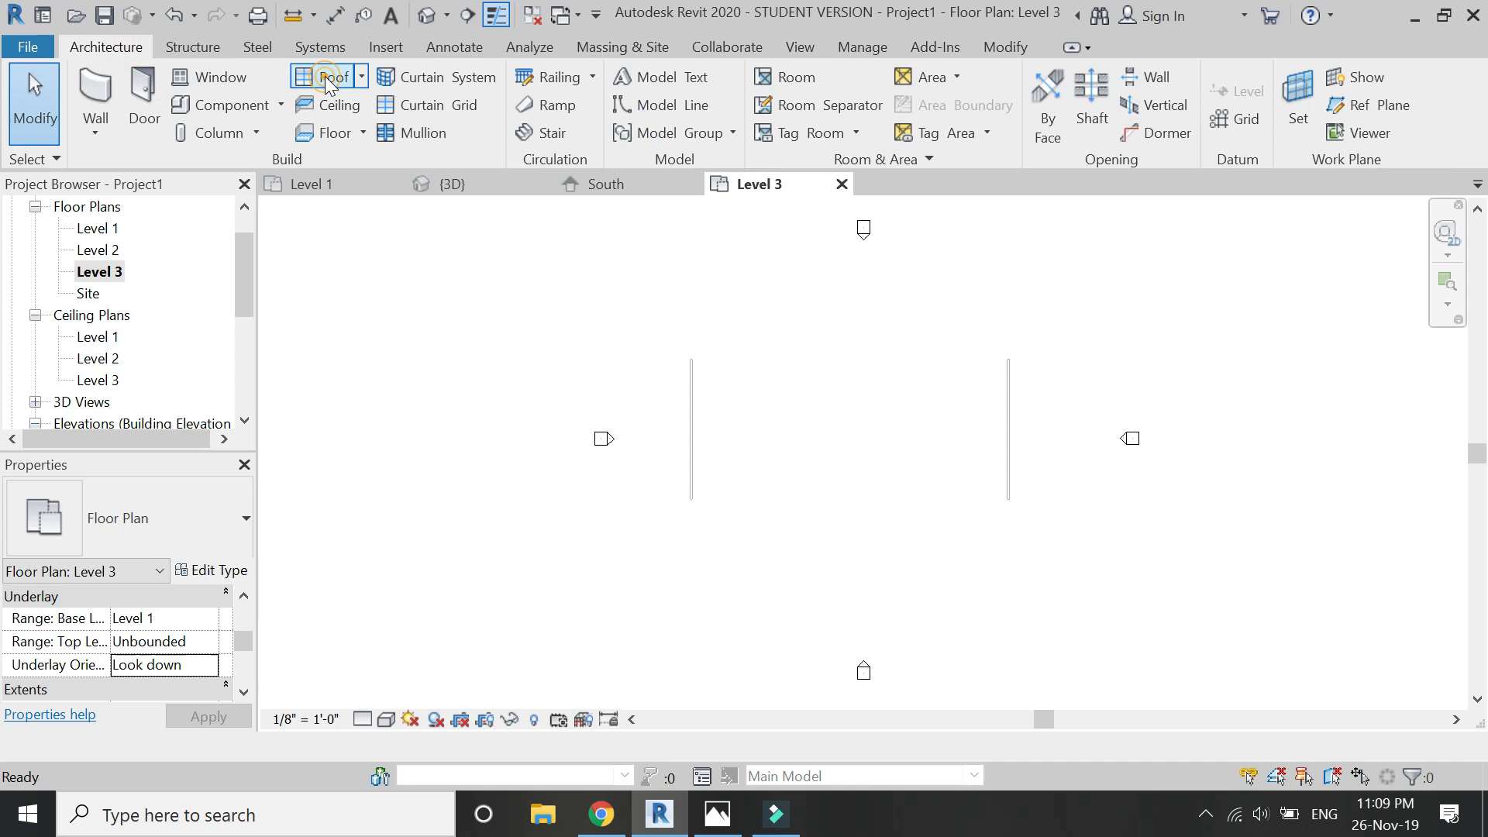
pyautogui.click(328, 78)
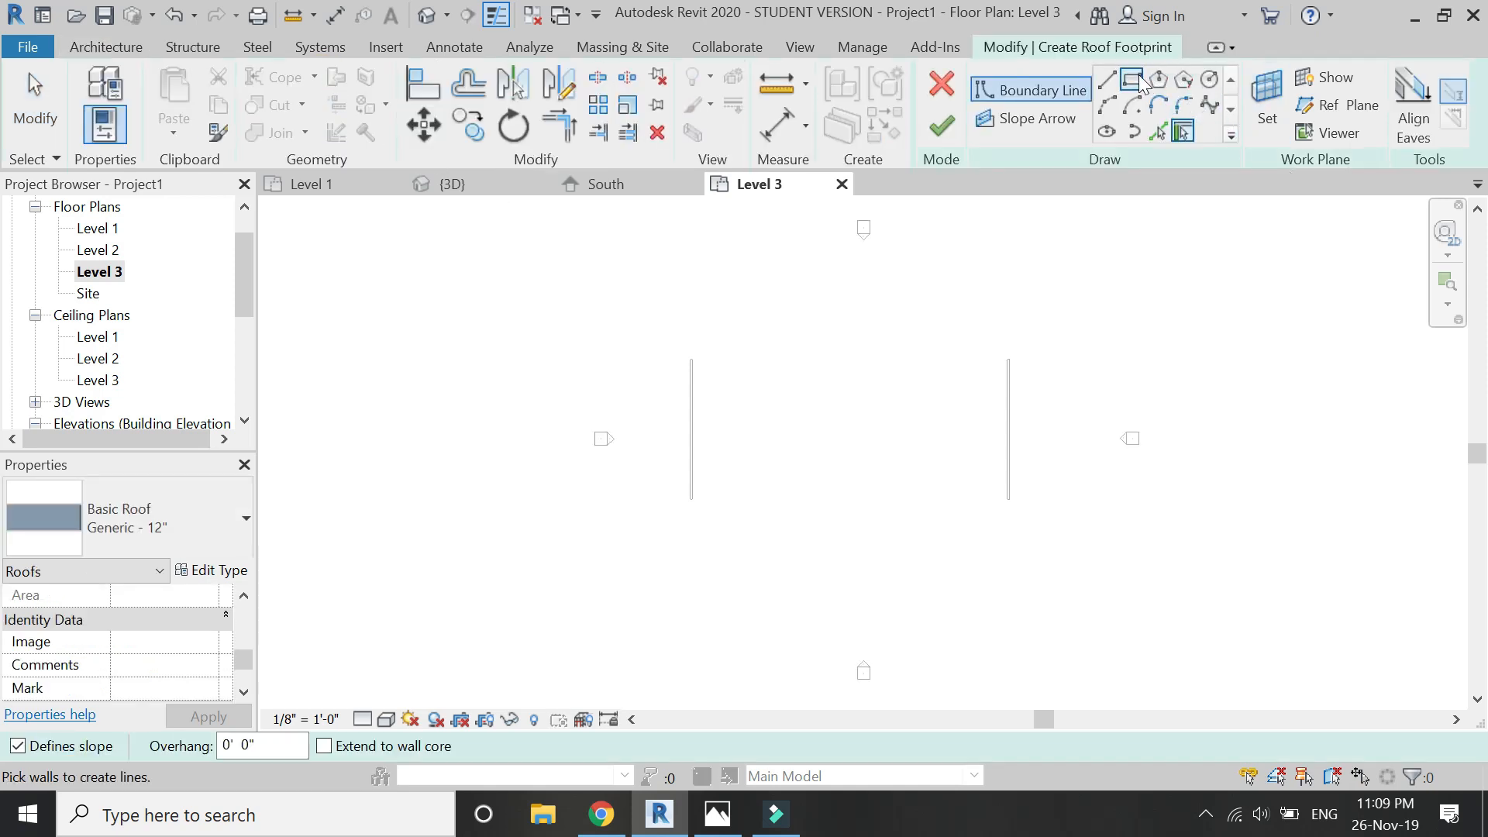
pyautogui.click(1132, 79)
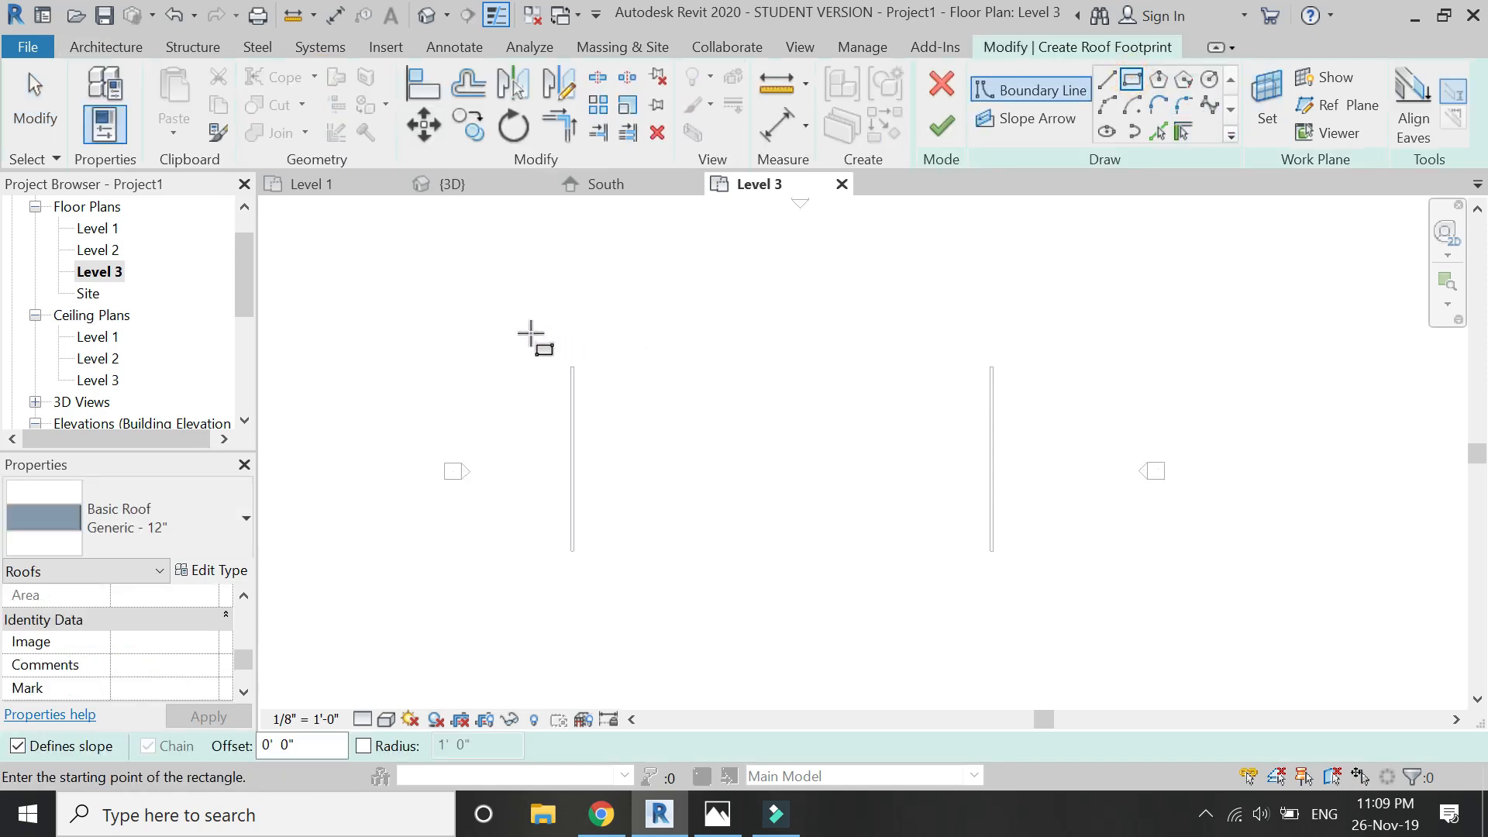
pyautogui.click(532, 332)
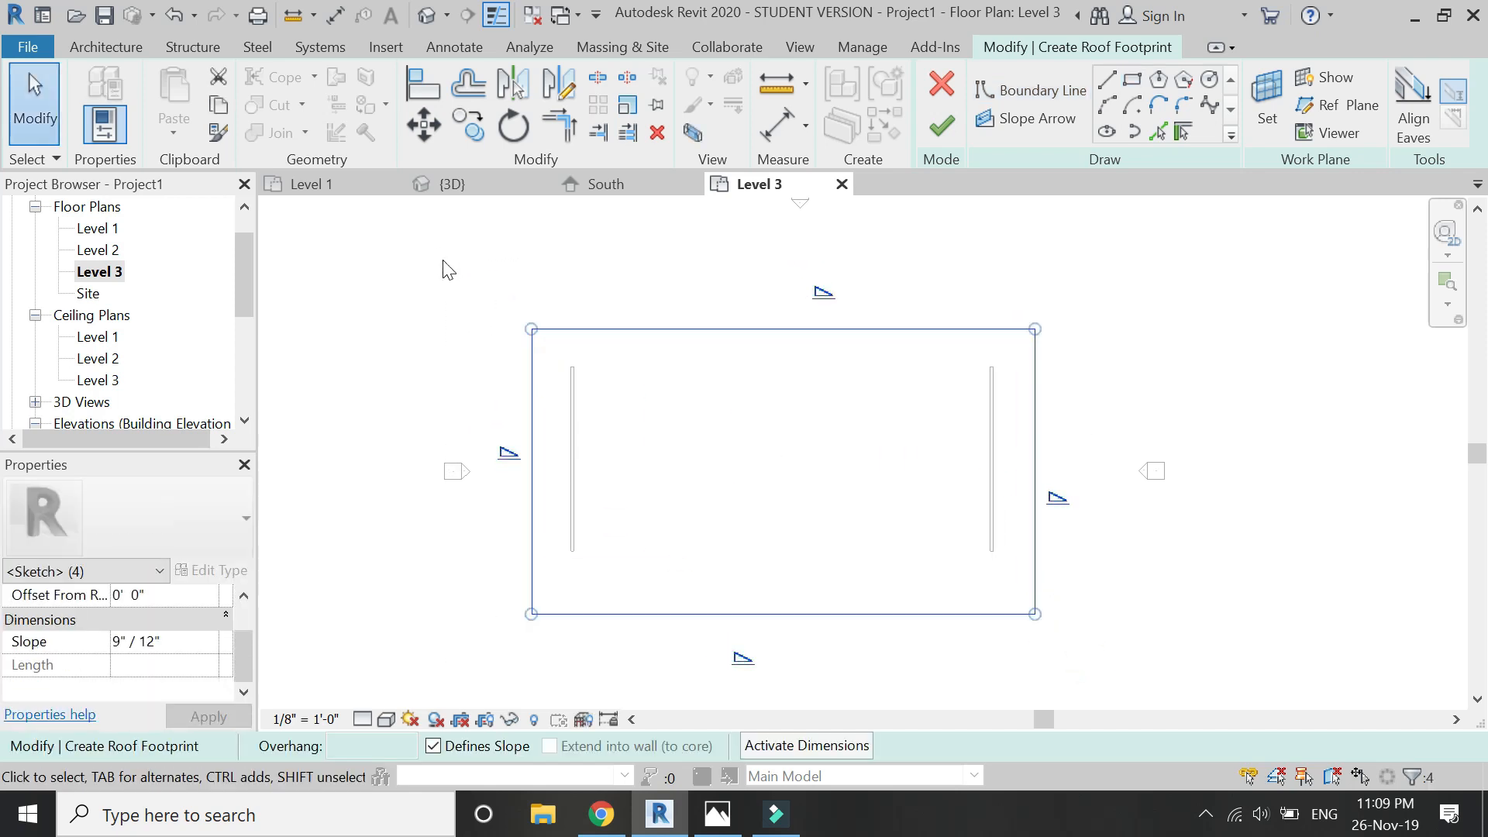
pyautogui.click(432, 745)
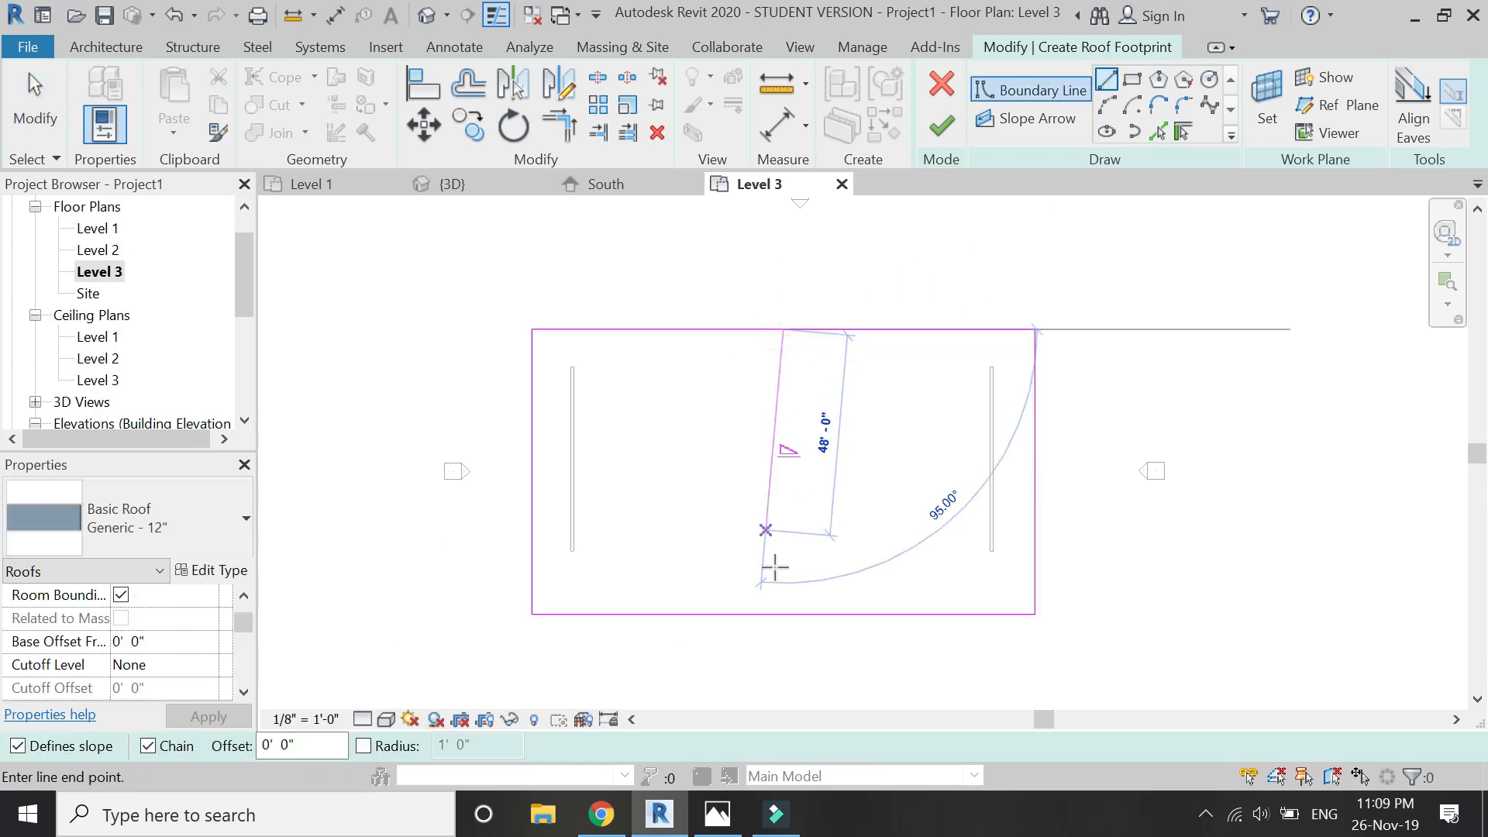
# Step: Split the footprint with a centre line and give both slope arrows a -8' 0" head offset
pyautogui.click(1035, 119)
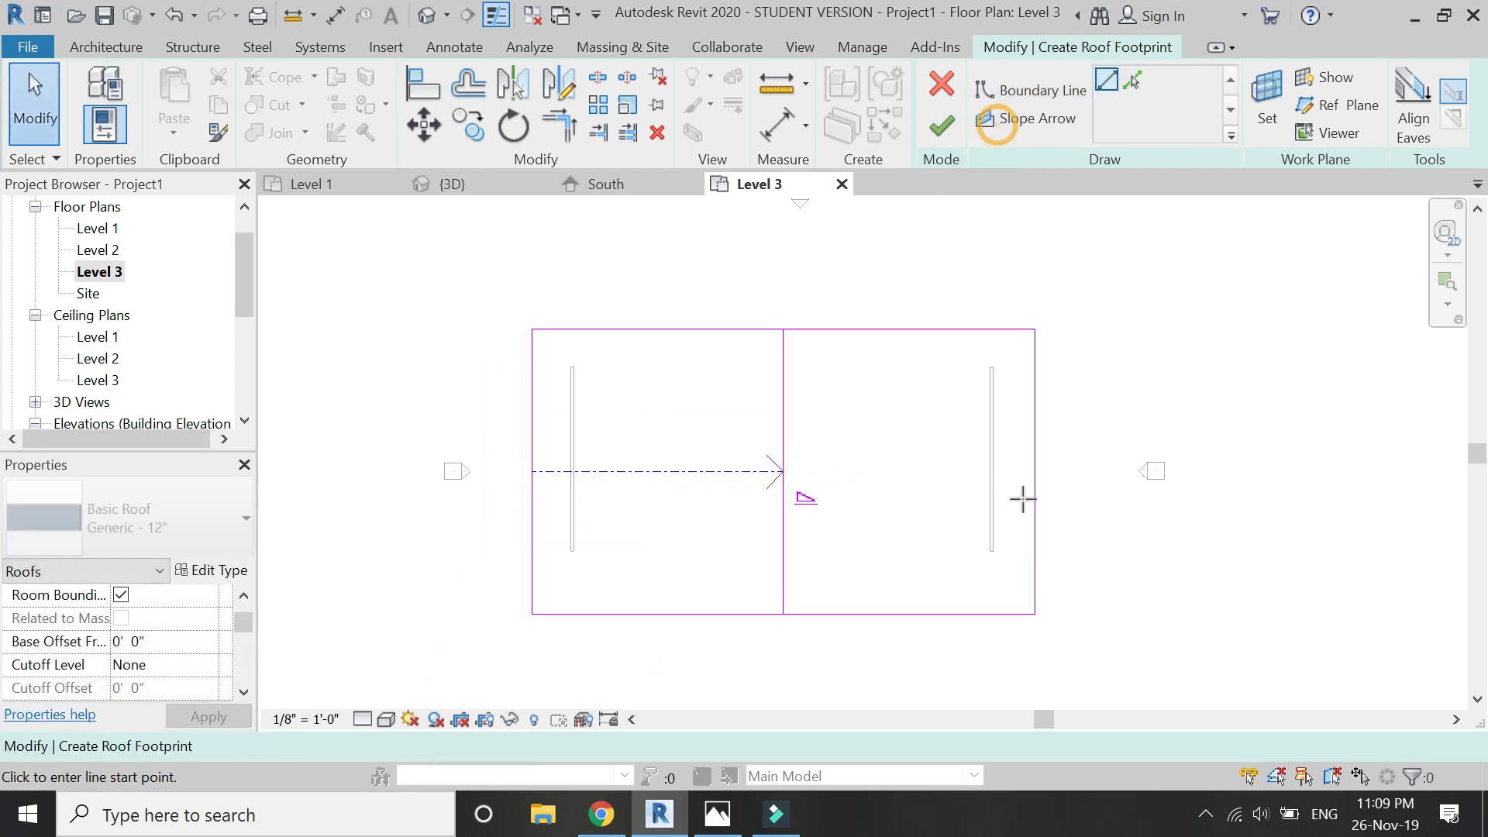
pyautogui.click(1024, 117)
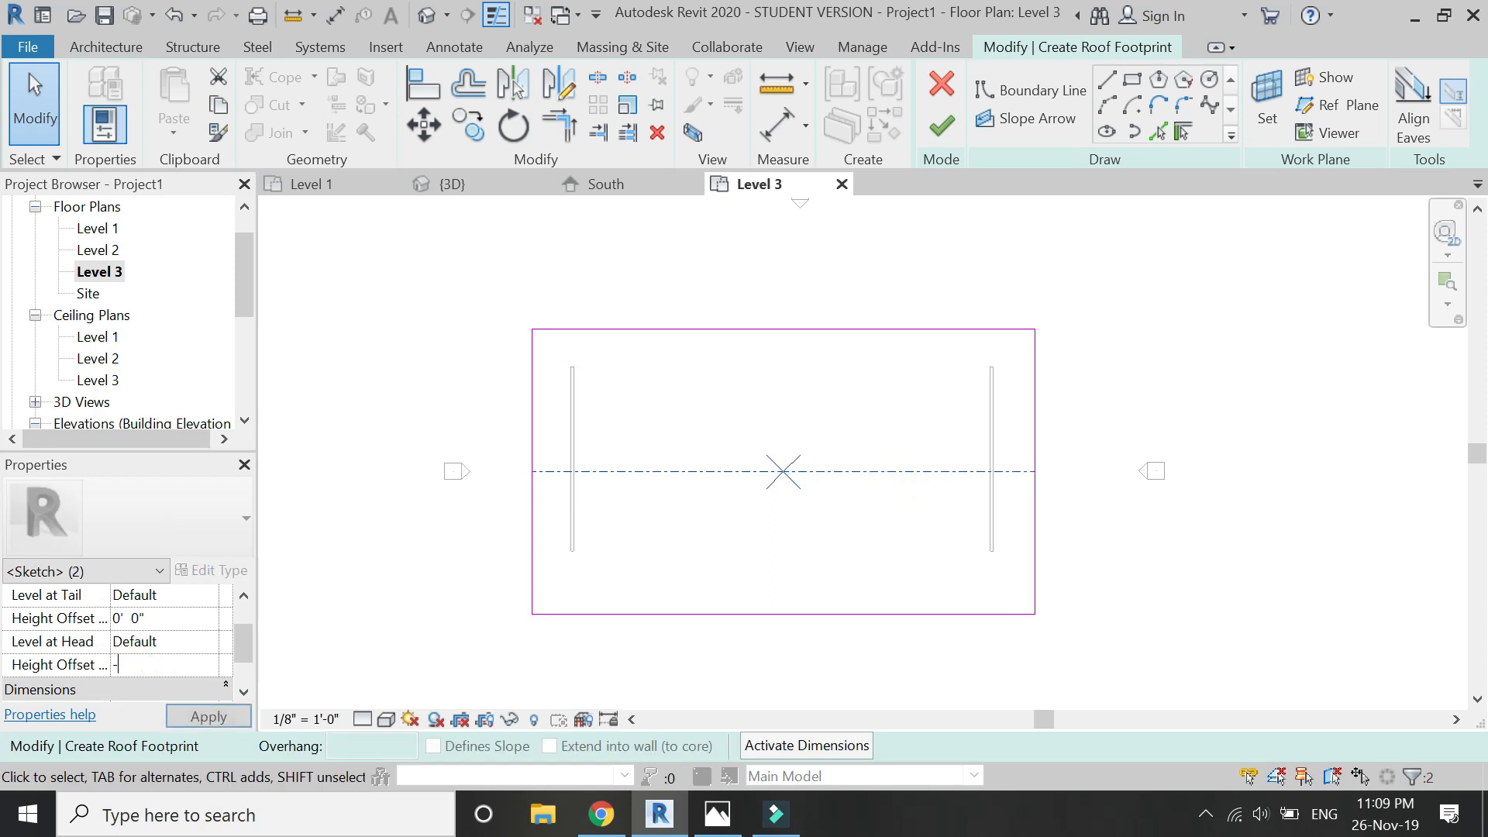
pyautogui.write('-8\' 0"')
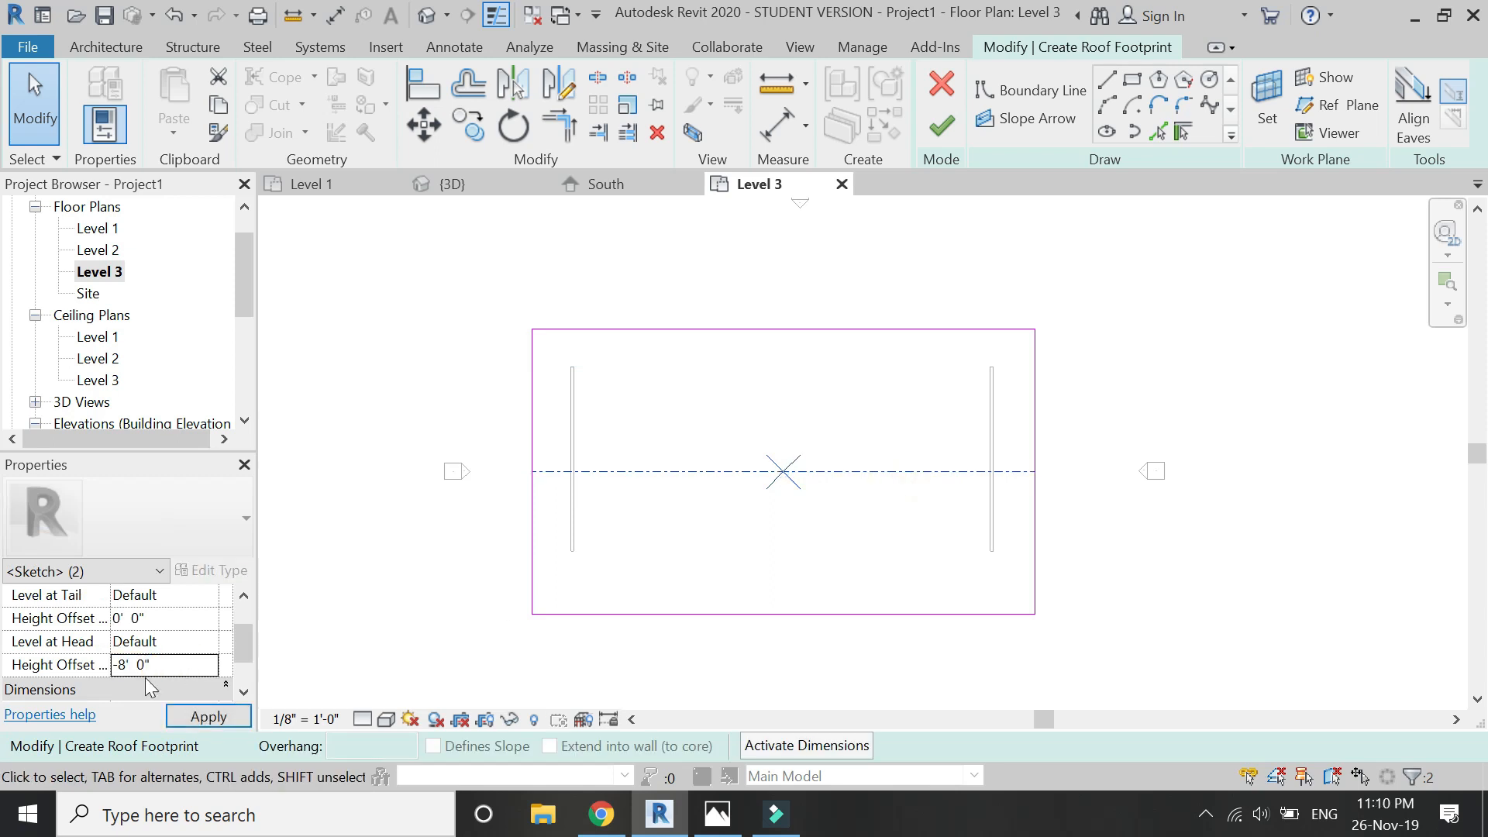
pyautogui.click(766, 217)
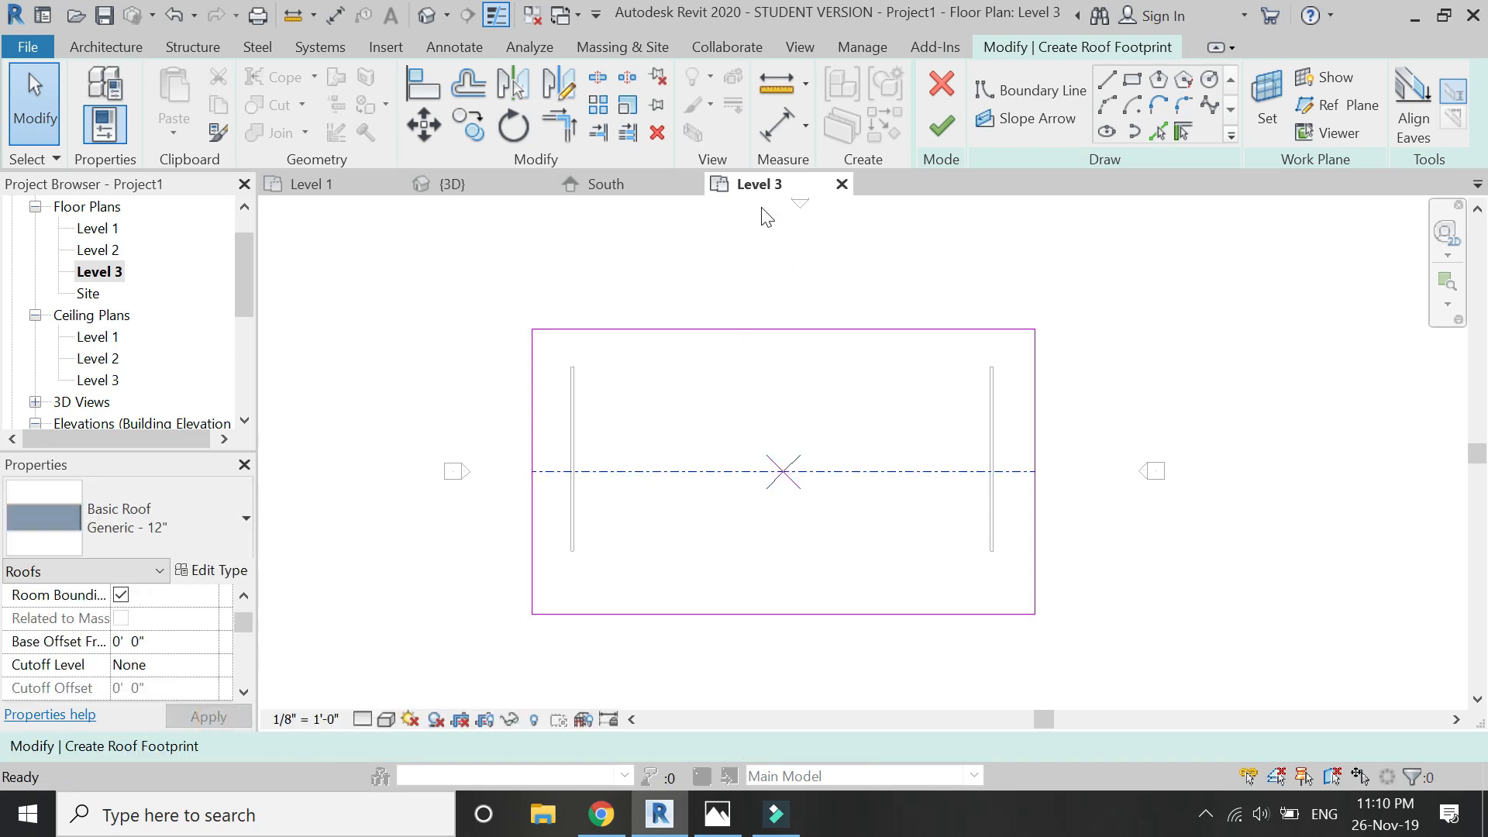
# Step: Finish the butterfly roof and view it in 3D and the South elevation
pyautogui.click(444, 185)
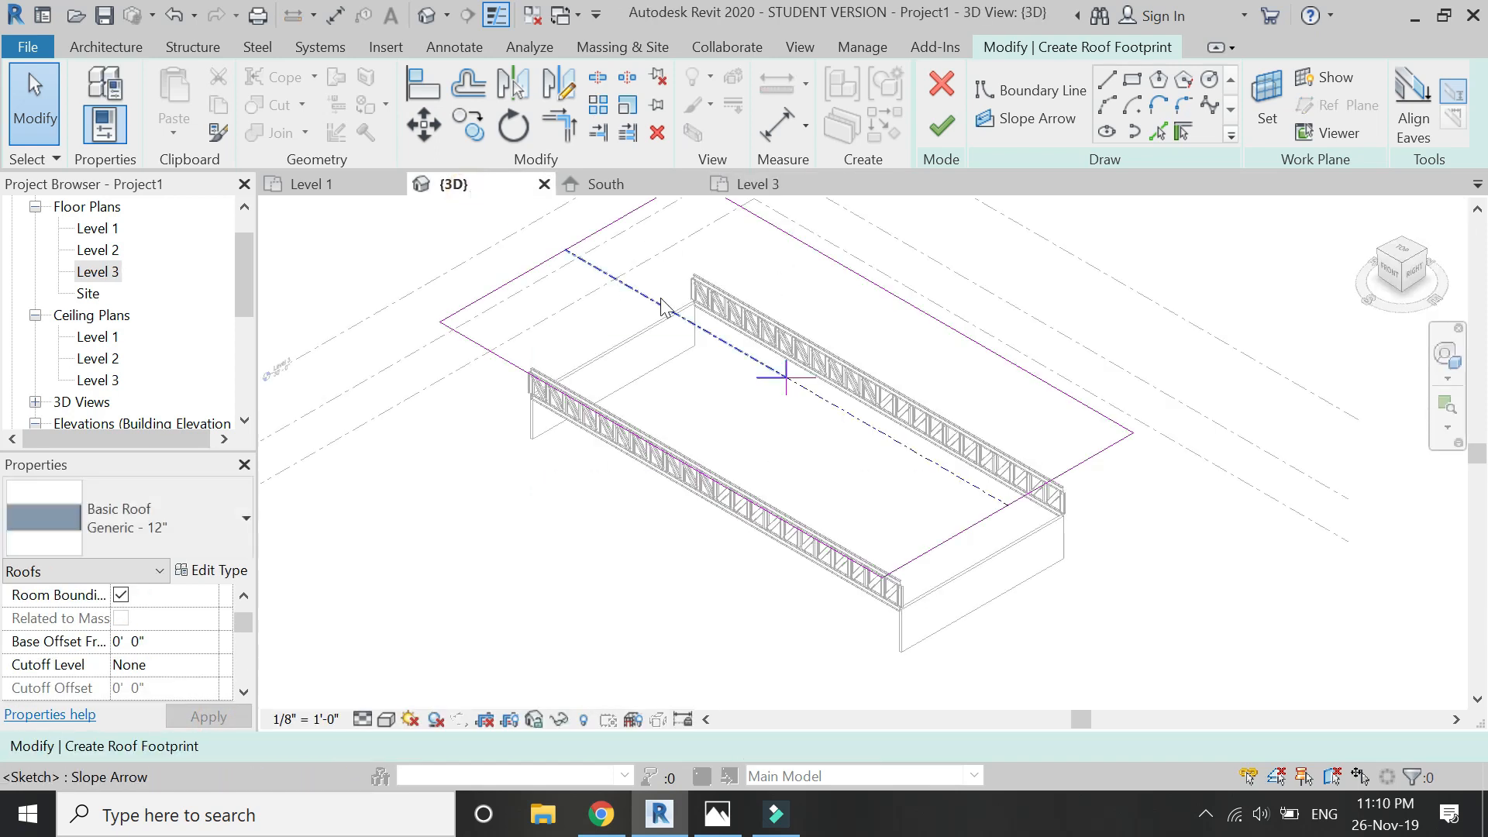
pyautogui.click(940, 125)
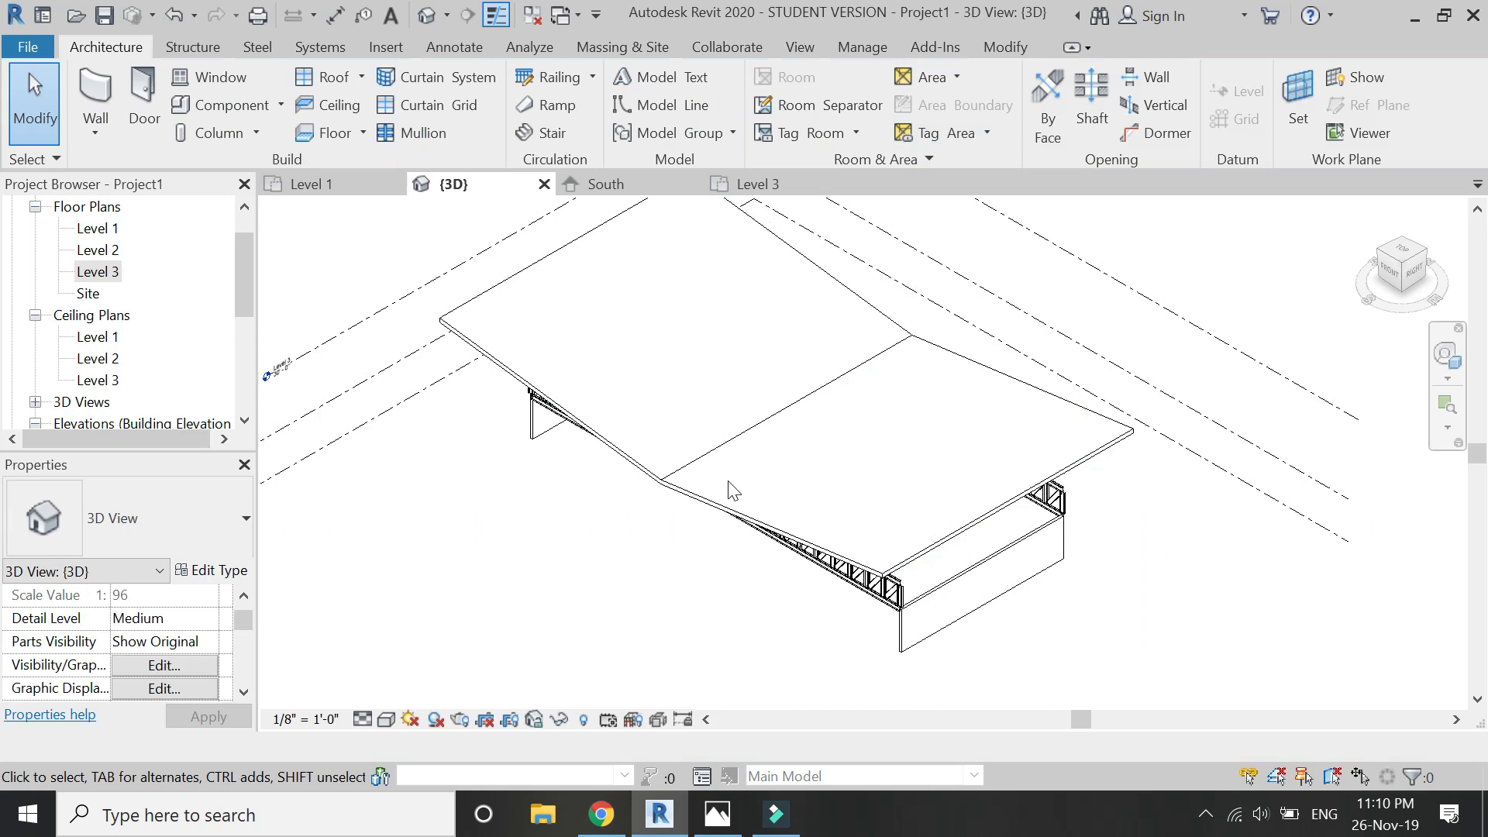
pyautogui.click(607, 184)
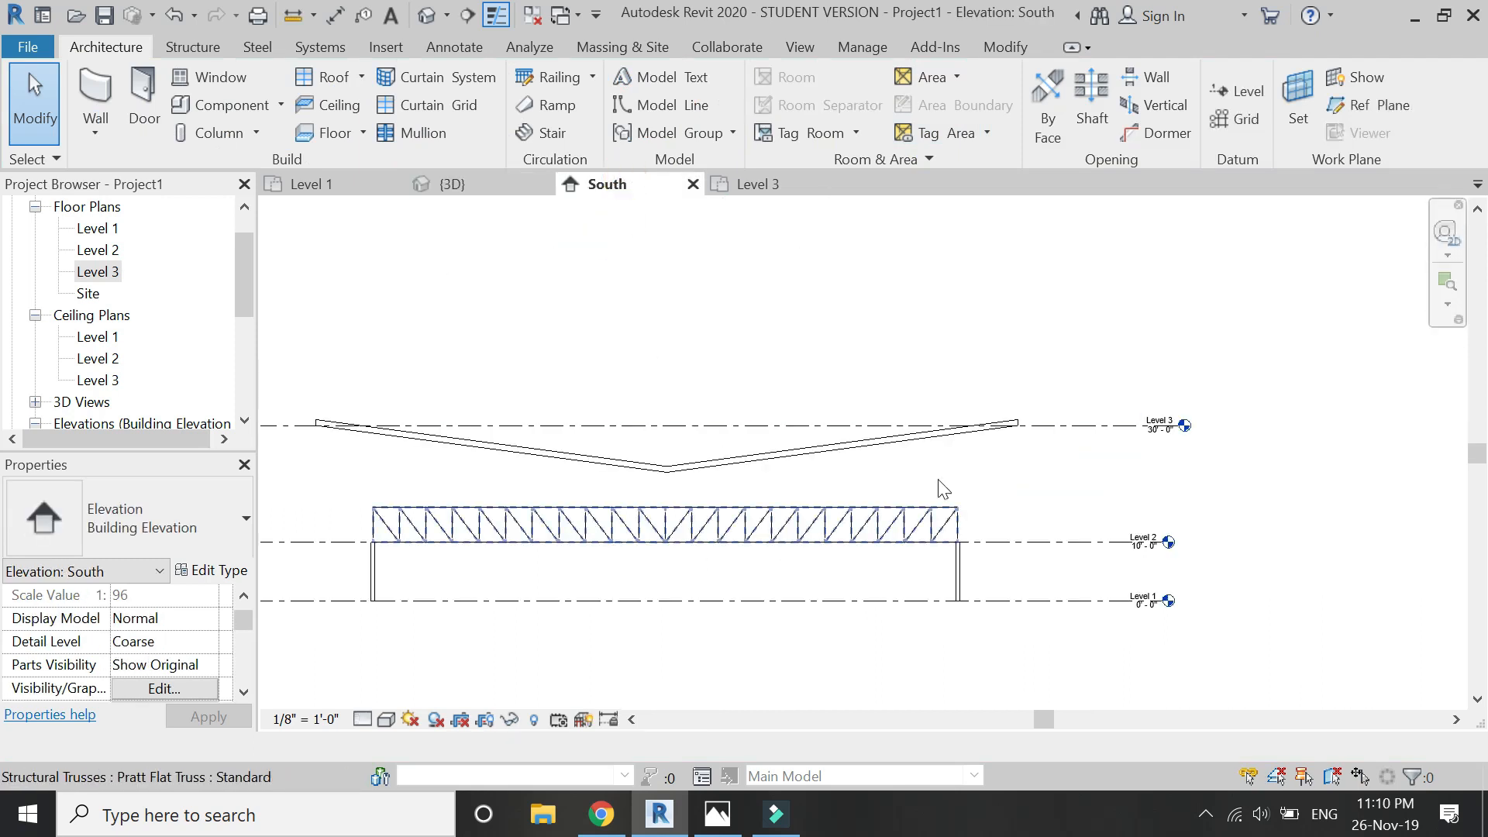
# Step: Attach the truss's top chord to the butterfly roof, accepting the chord profile warning
pyautogui.click(665, 518)
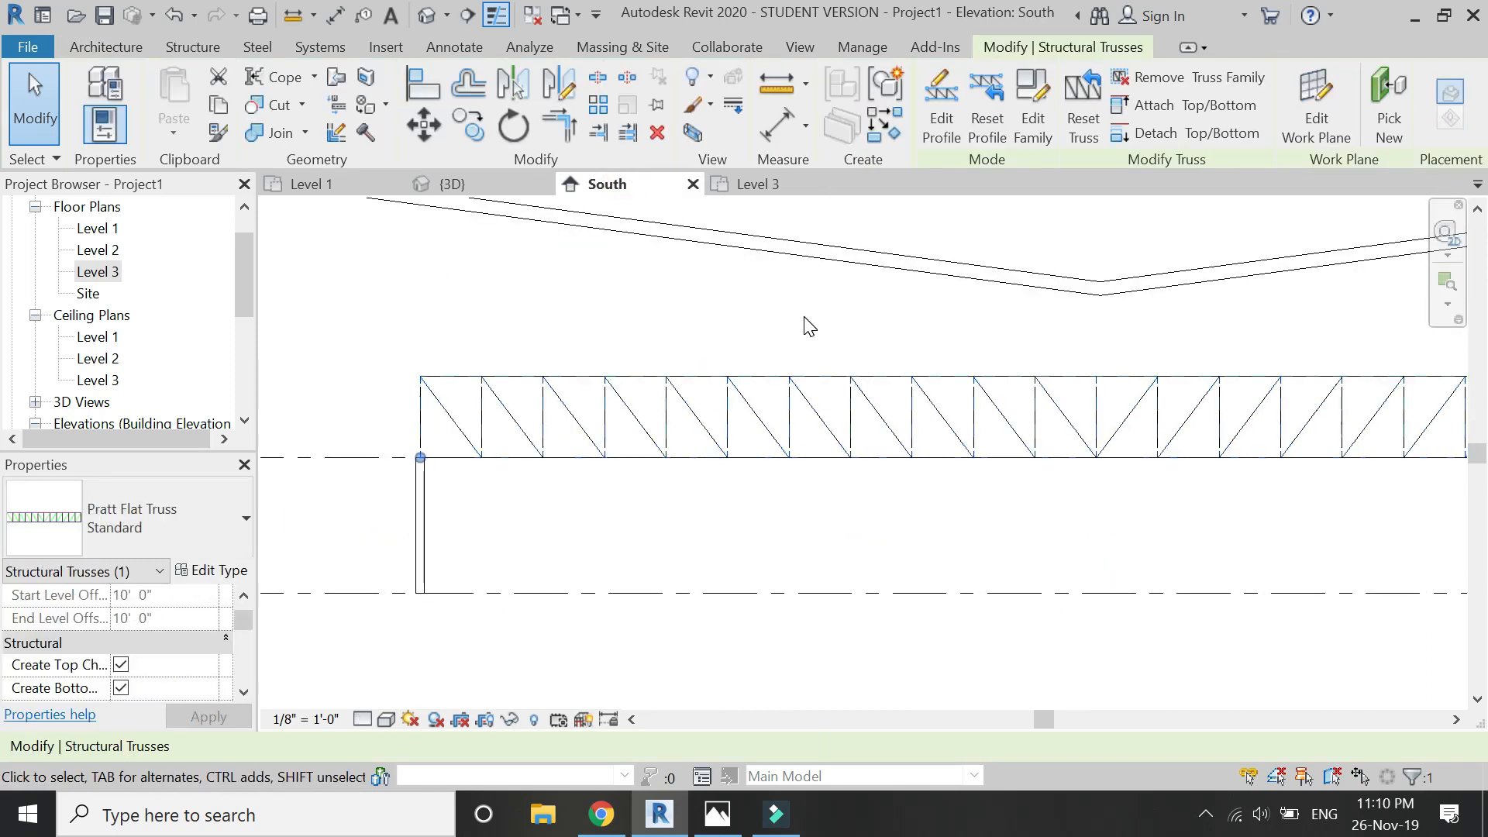
pyautogui.click(1185, 105)
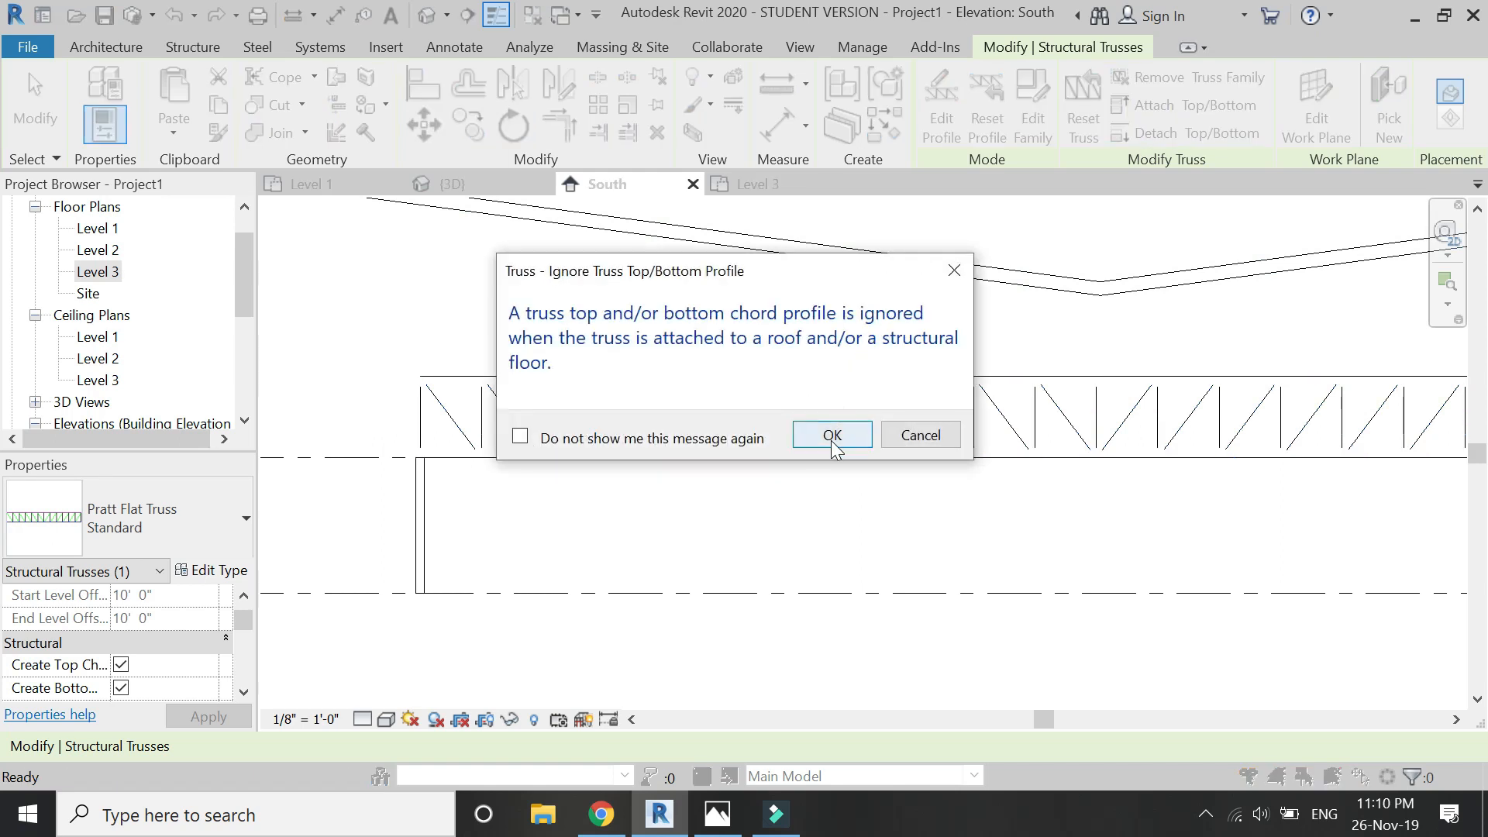
pyautogui.click(831, 434)
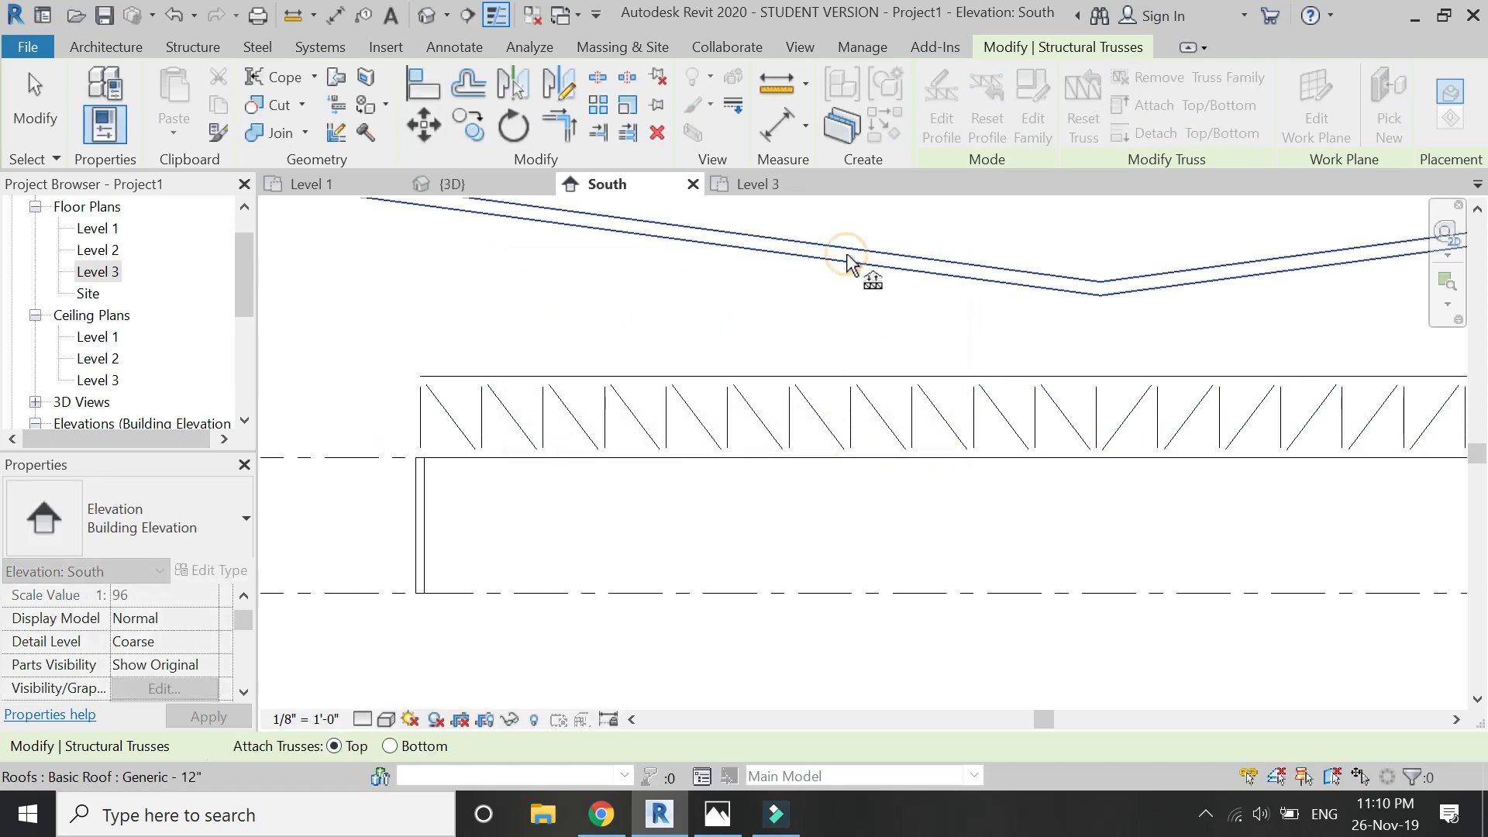
pyautogui.click(844, 254)
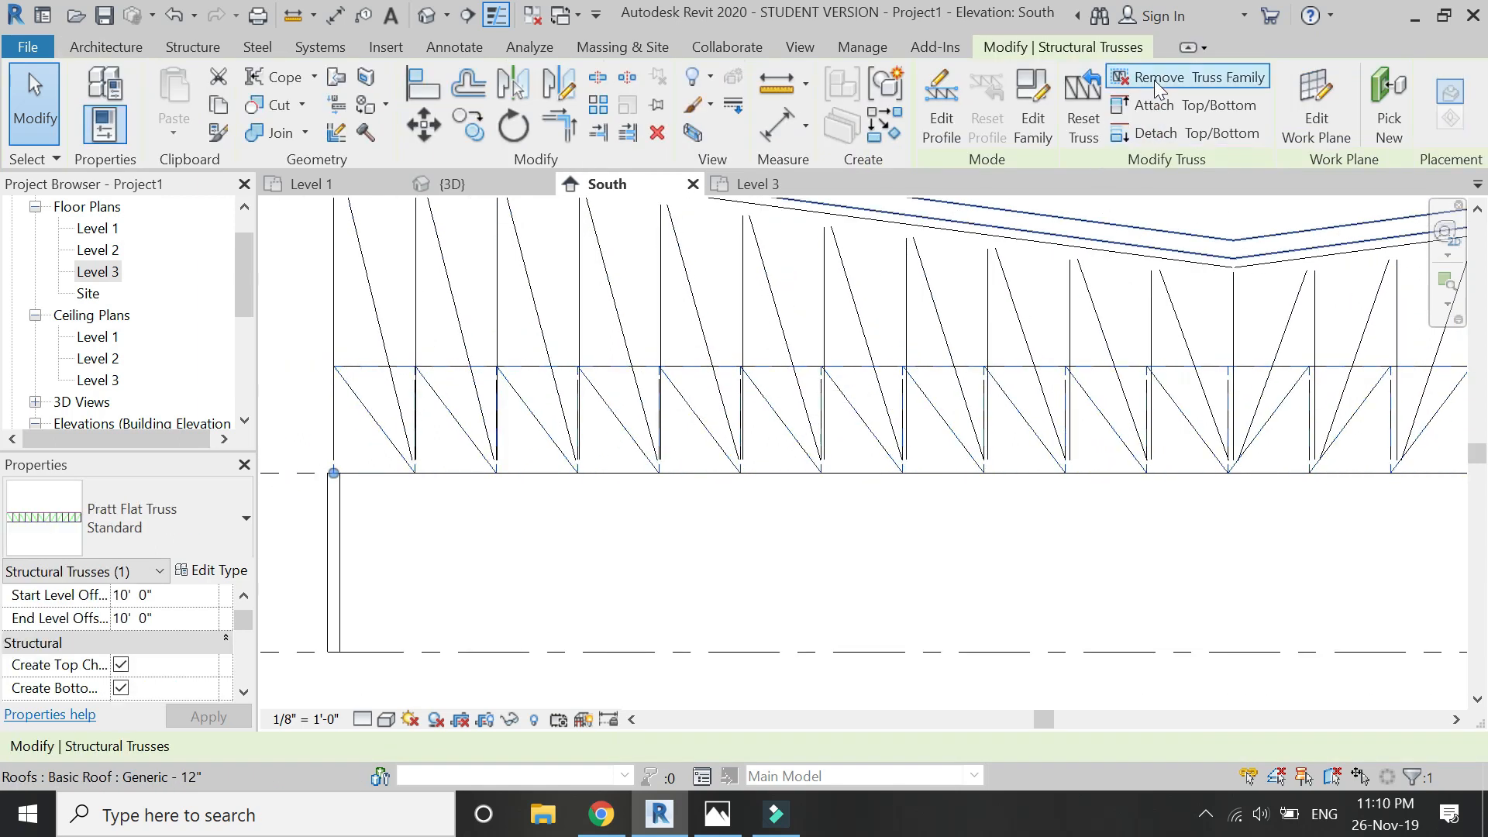
pyautogui.click(1153, 104)
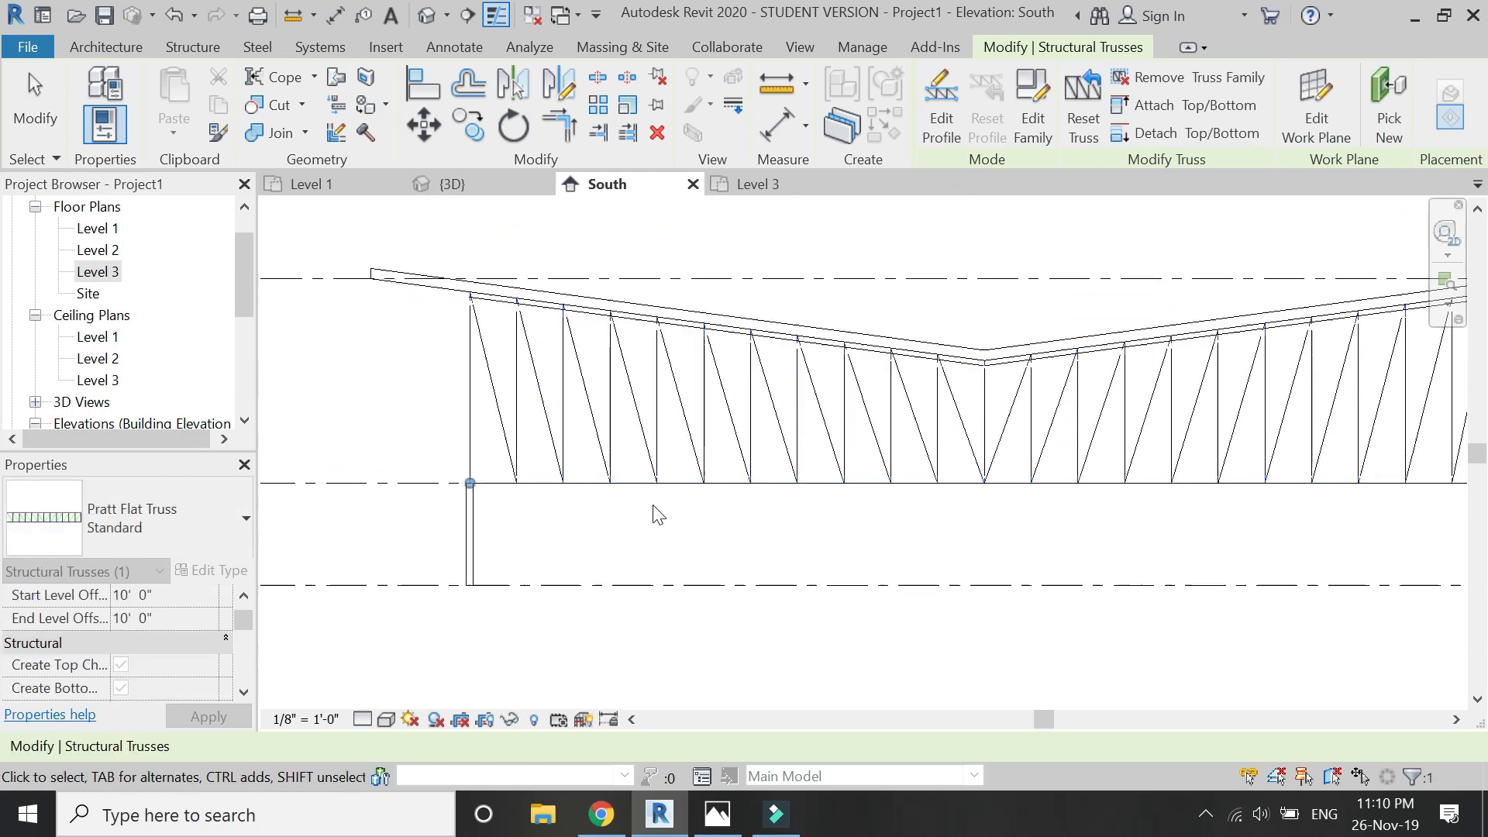
pyautogui.click(657, 514)
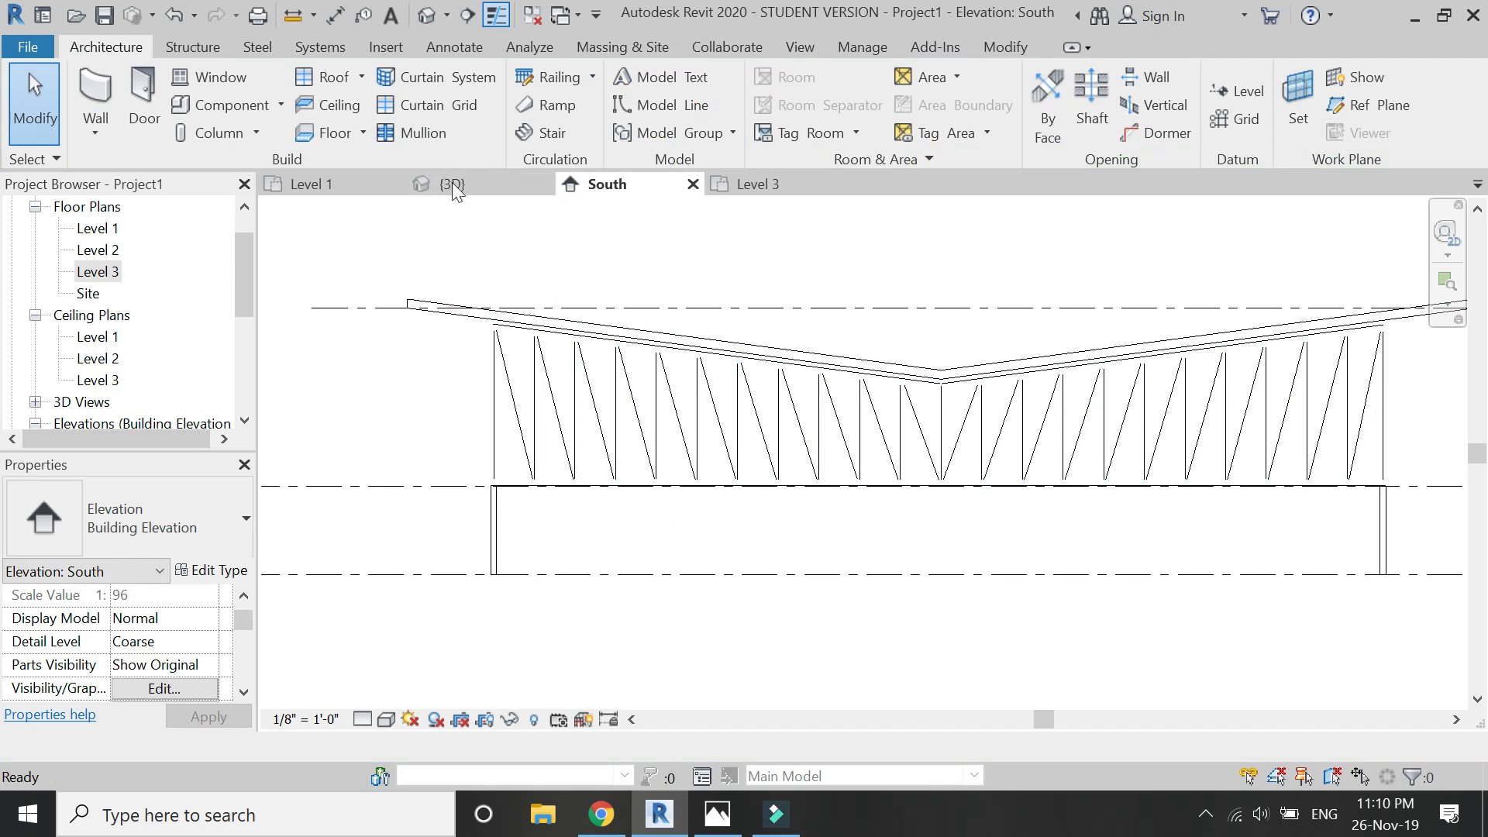
# Step: Inspect the trusses in the 3D view, then return to the South elevation
pyautogui.click(450, 184)
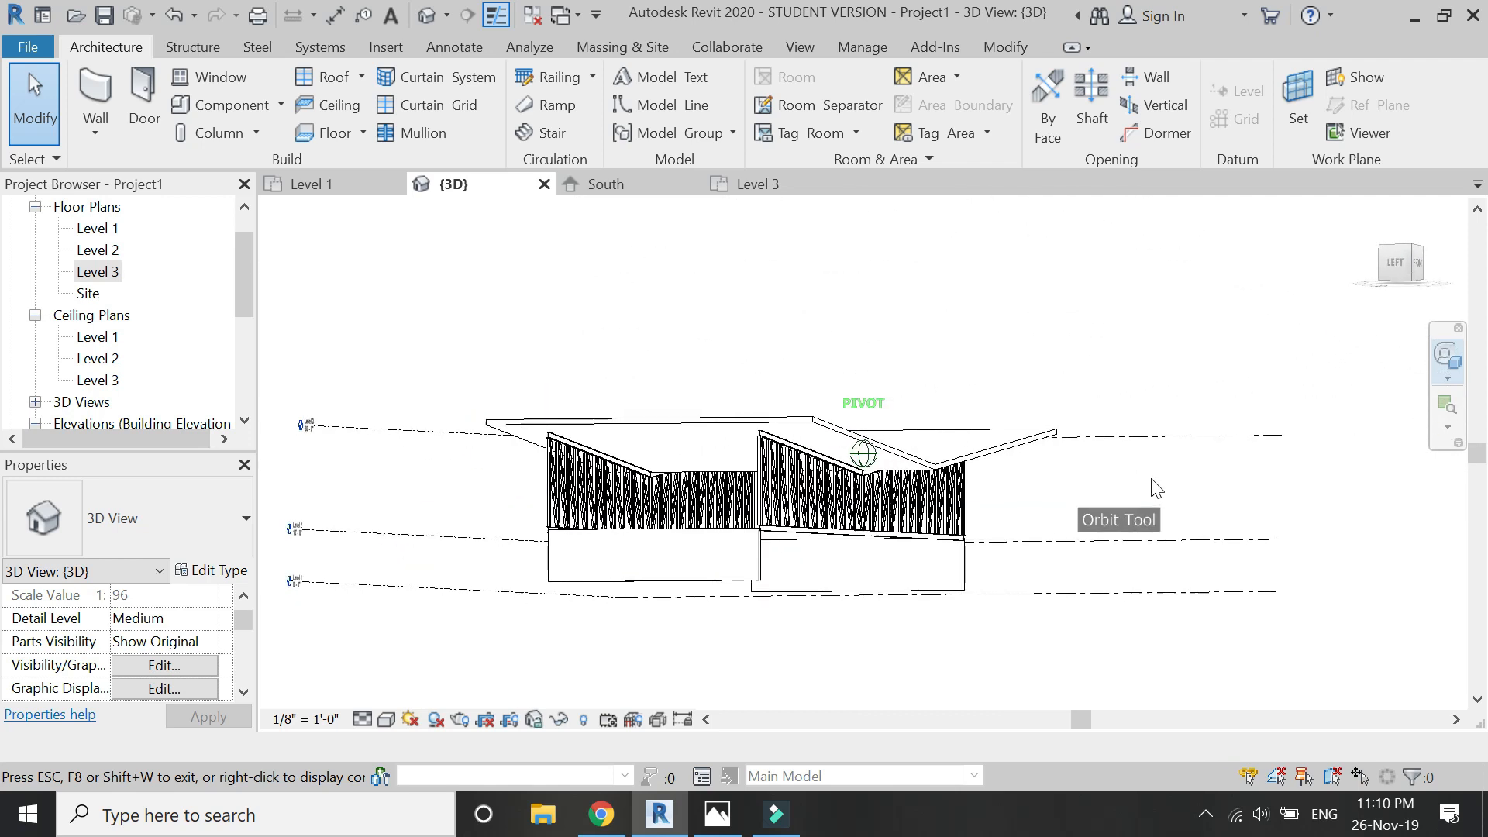
pyautogui.click(606, 184)
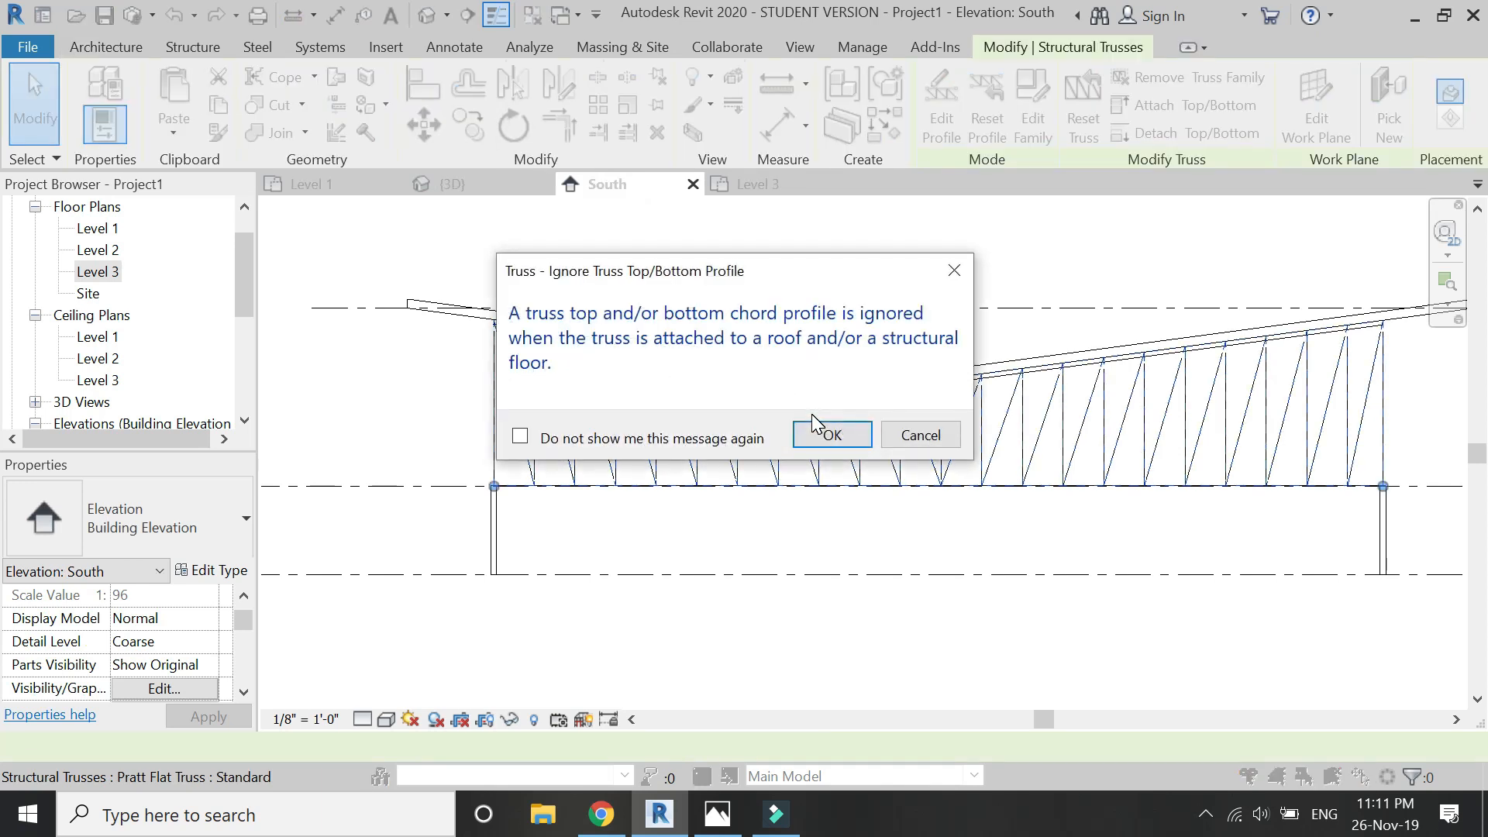
# Step: Dismiss the chord warning and sketch the V-shaped top chord along the roof to its right edge
pyautogui.click(831, 434)
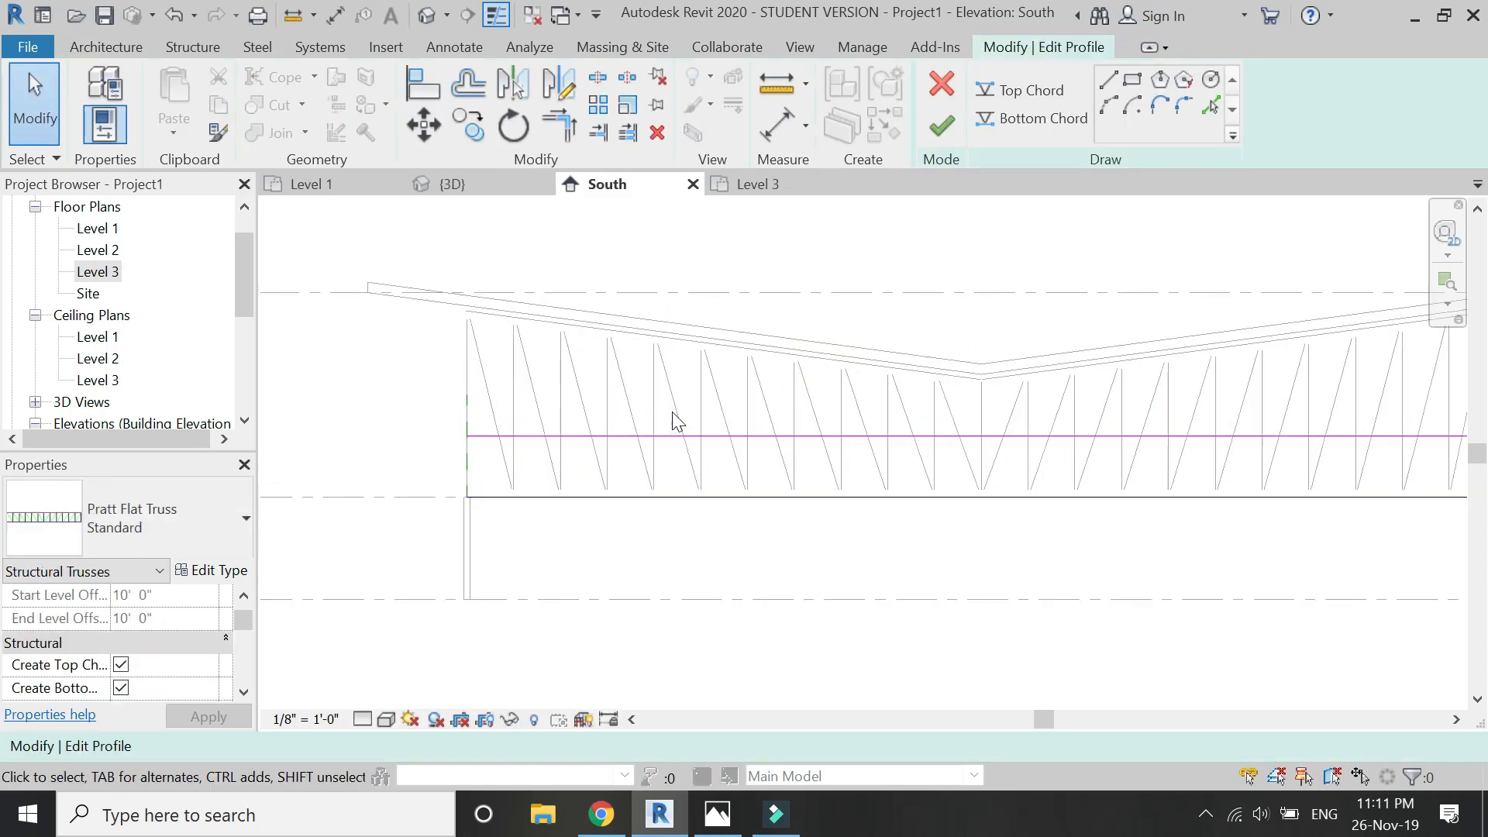
pyautogui.click(696, 437)
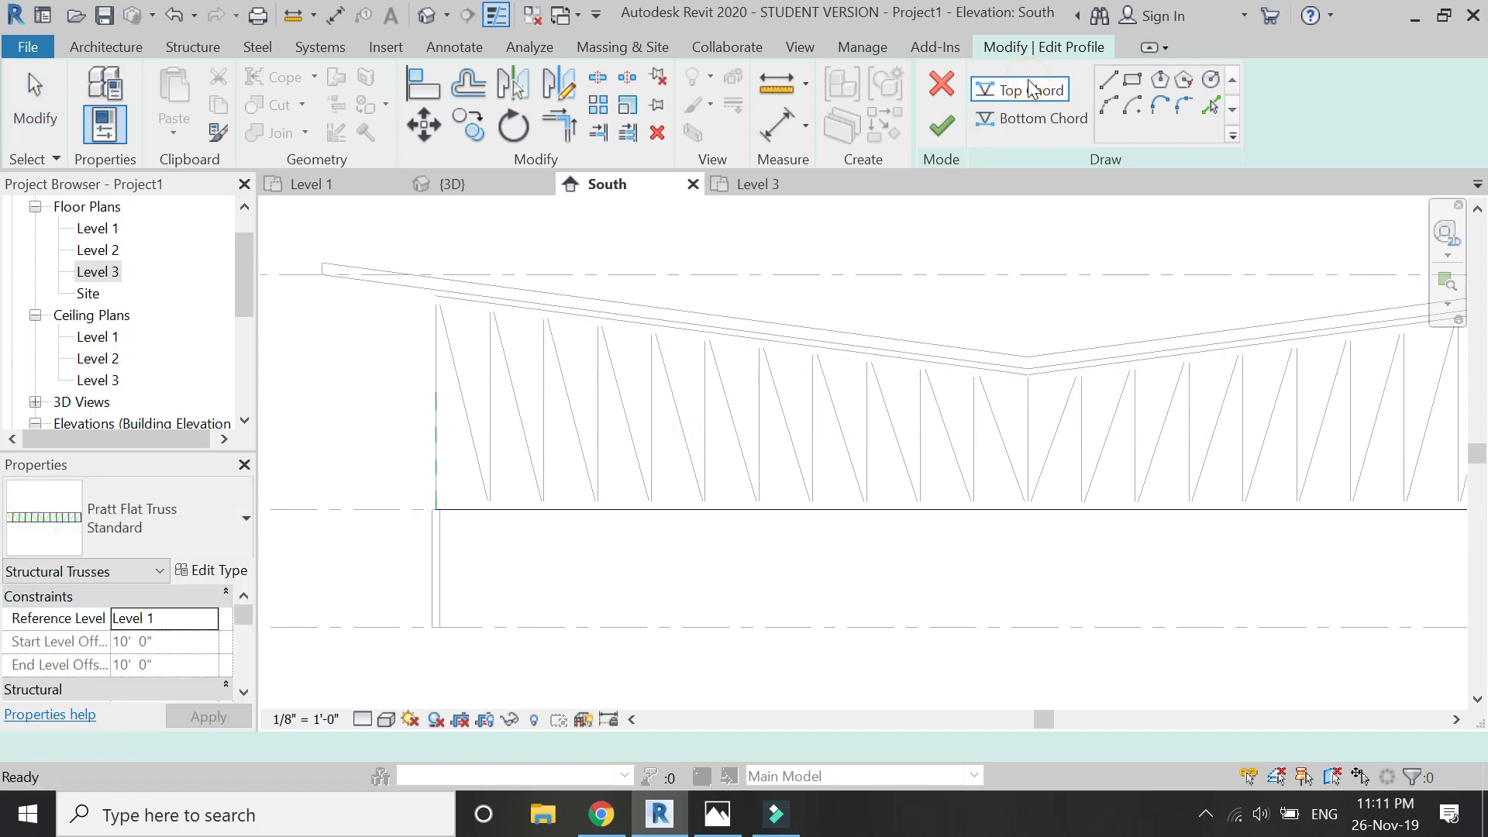
pyautogui.click(1018, 90)
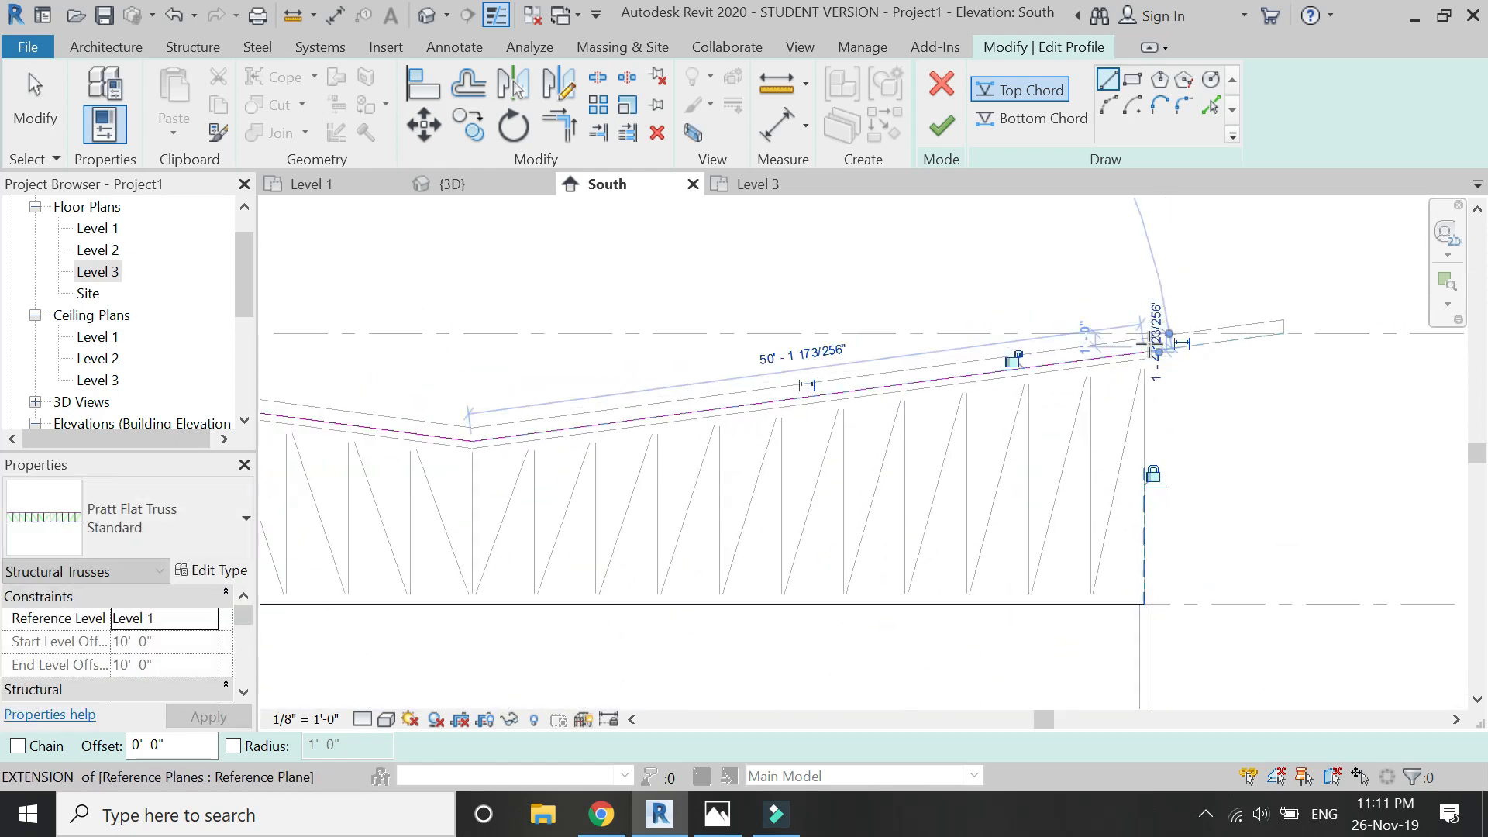
pyautogui.click(1042, 118)
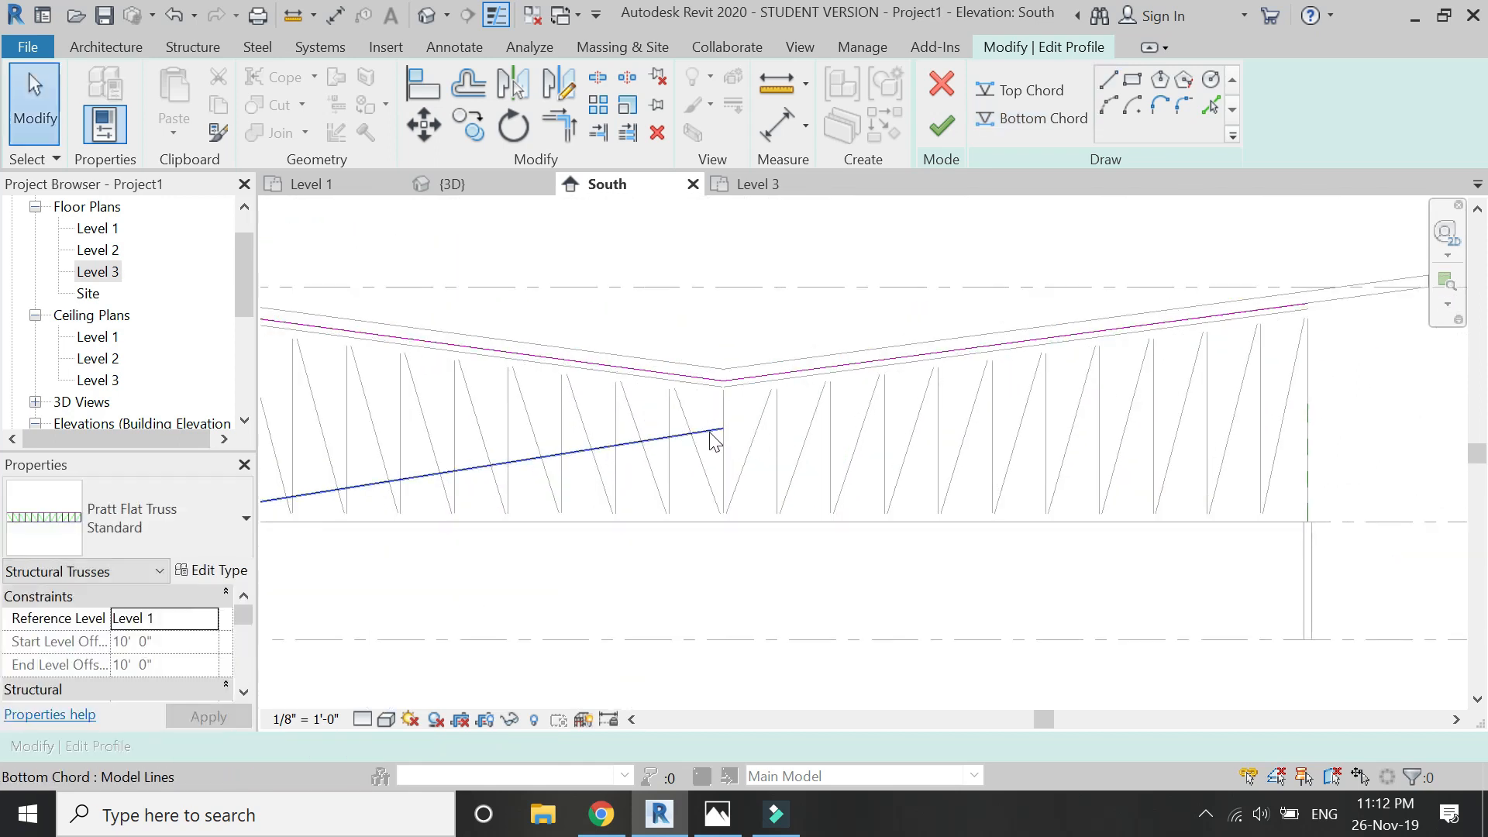
# Step: Sketch the bottom chord rising to a mid-span peak and finish the truss profile edit
pyautogui.click(559, 83)
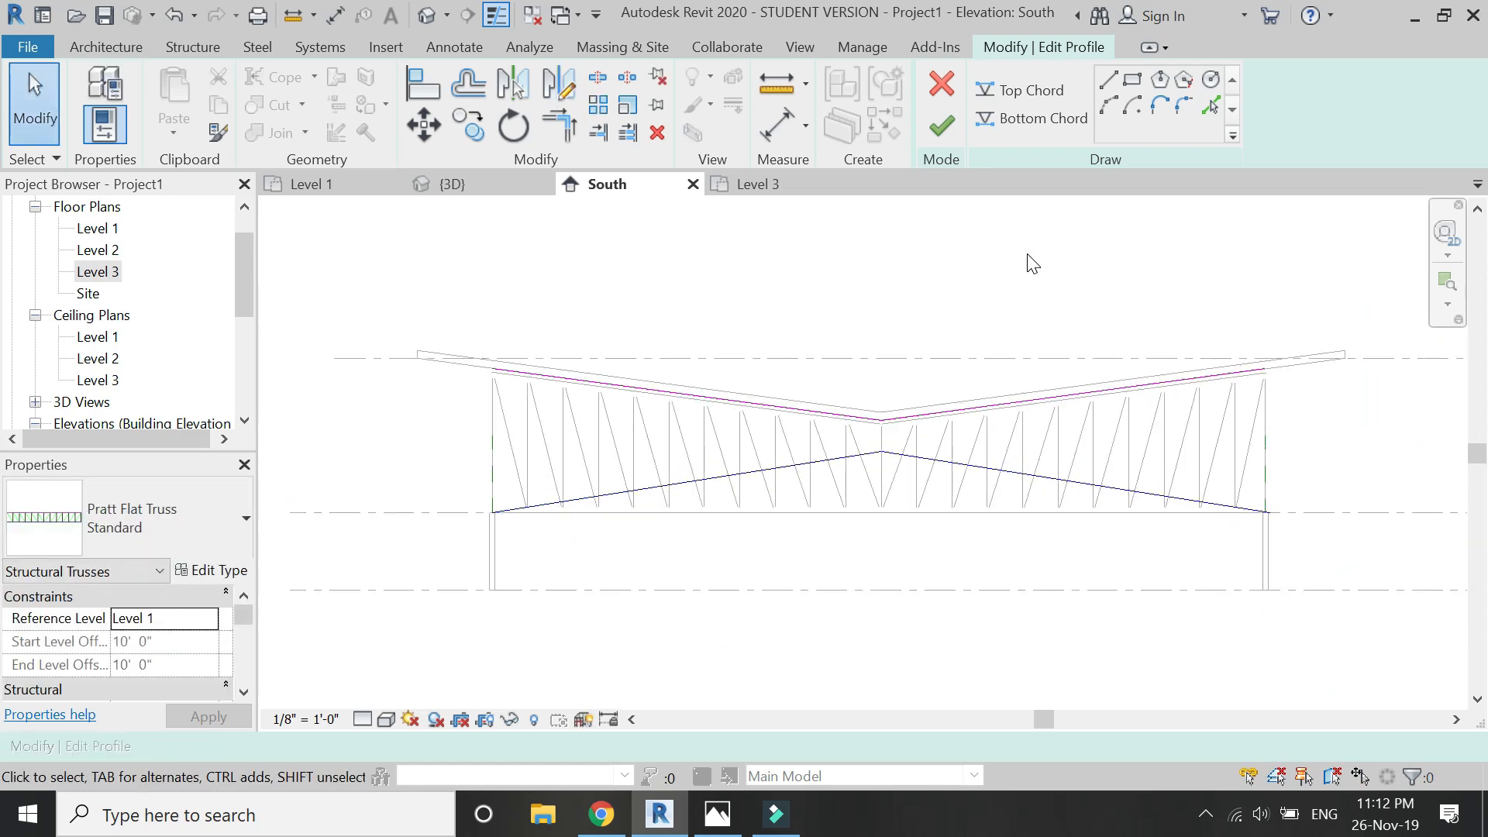
pyautogui.click(941, 126)
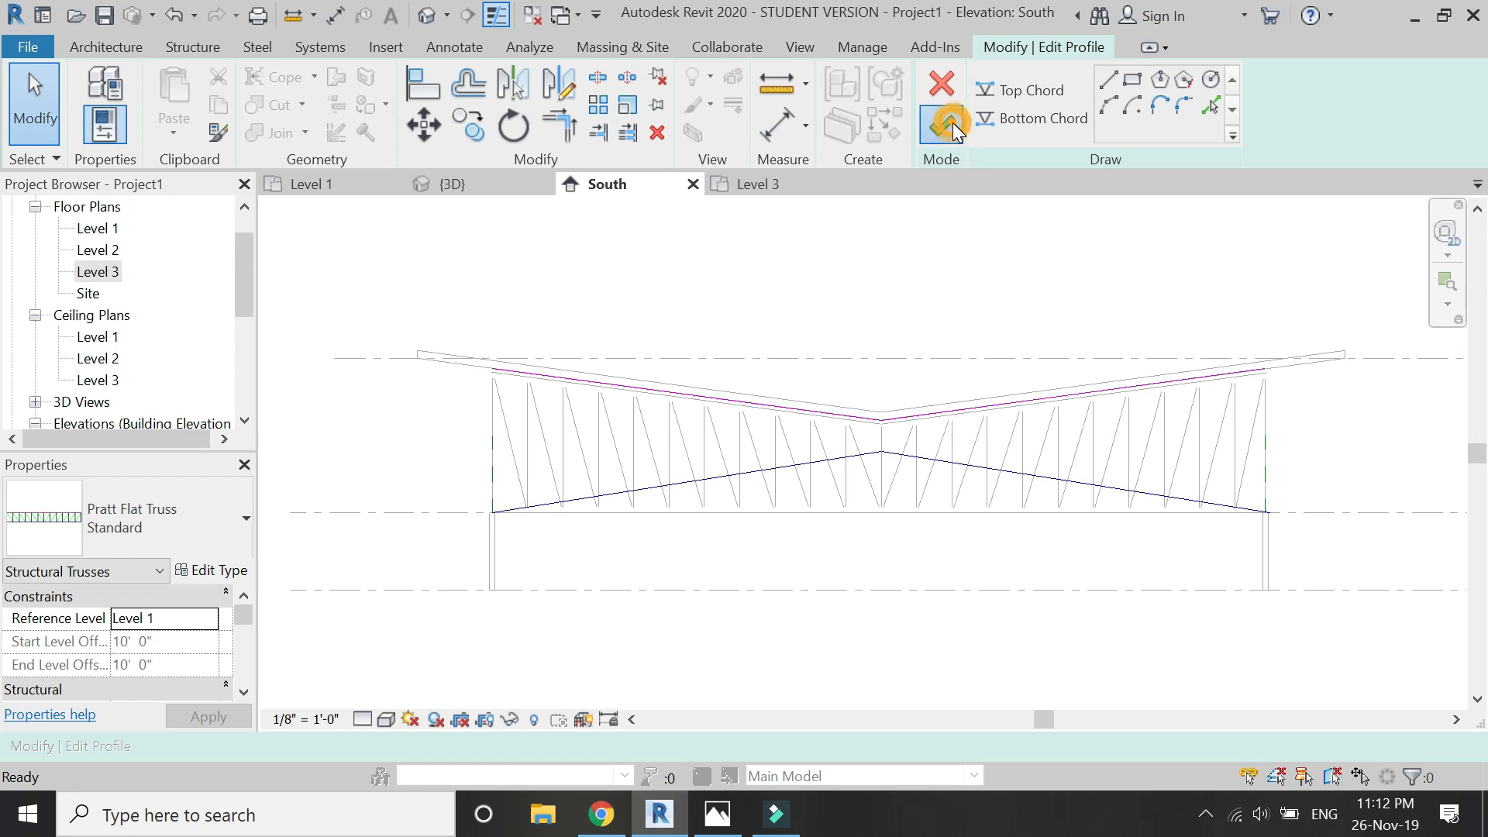
pyautogui.click(941, 124)
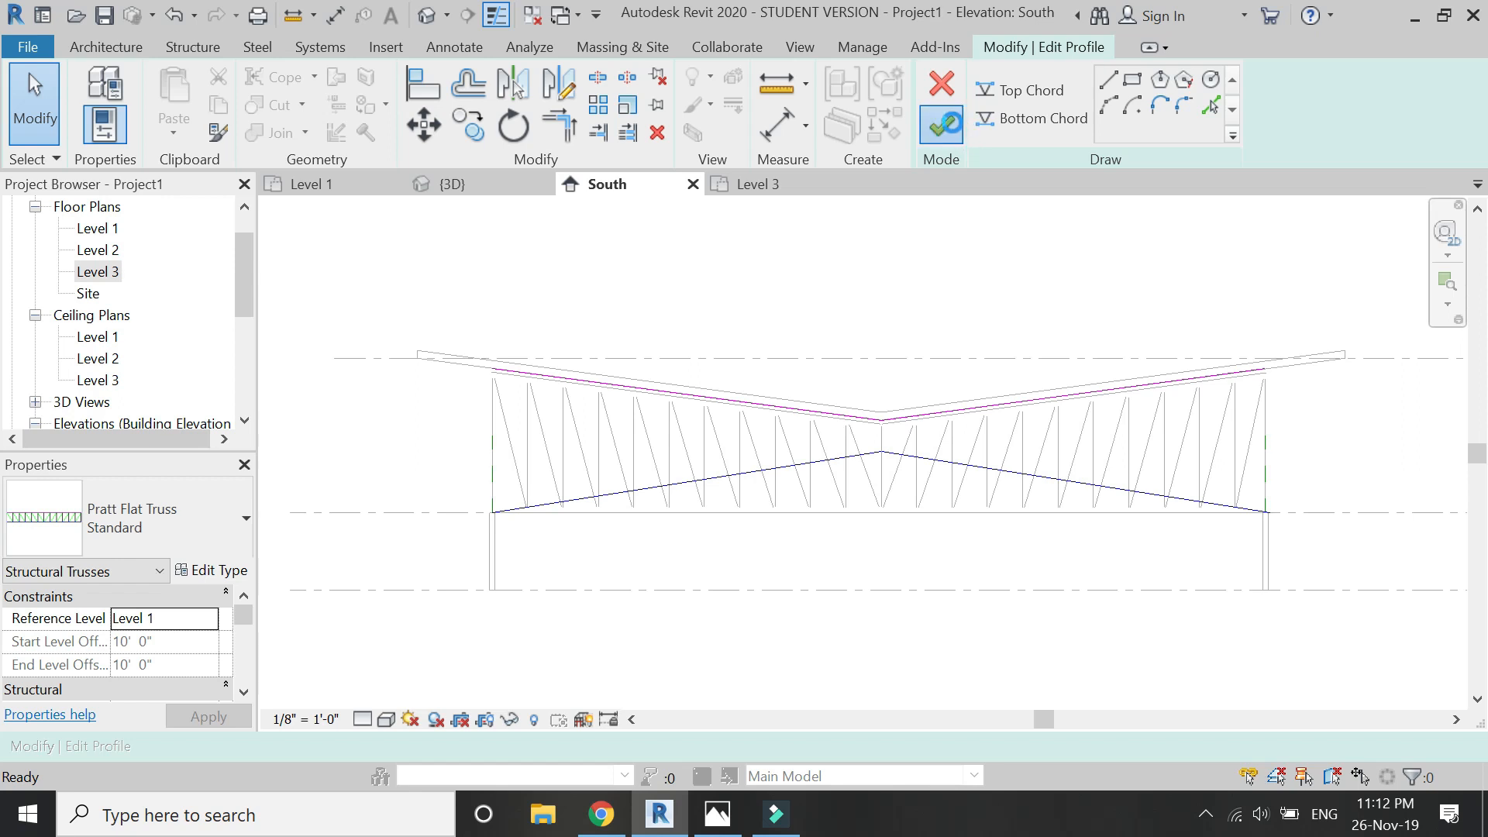
# Step: View the North elevation, then the 3D view showing the bow-tie trusses under the butterfly roof
pyautogui.click(941, 126)
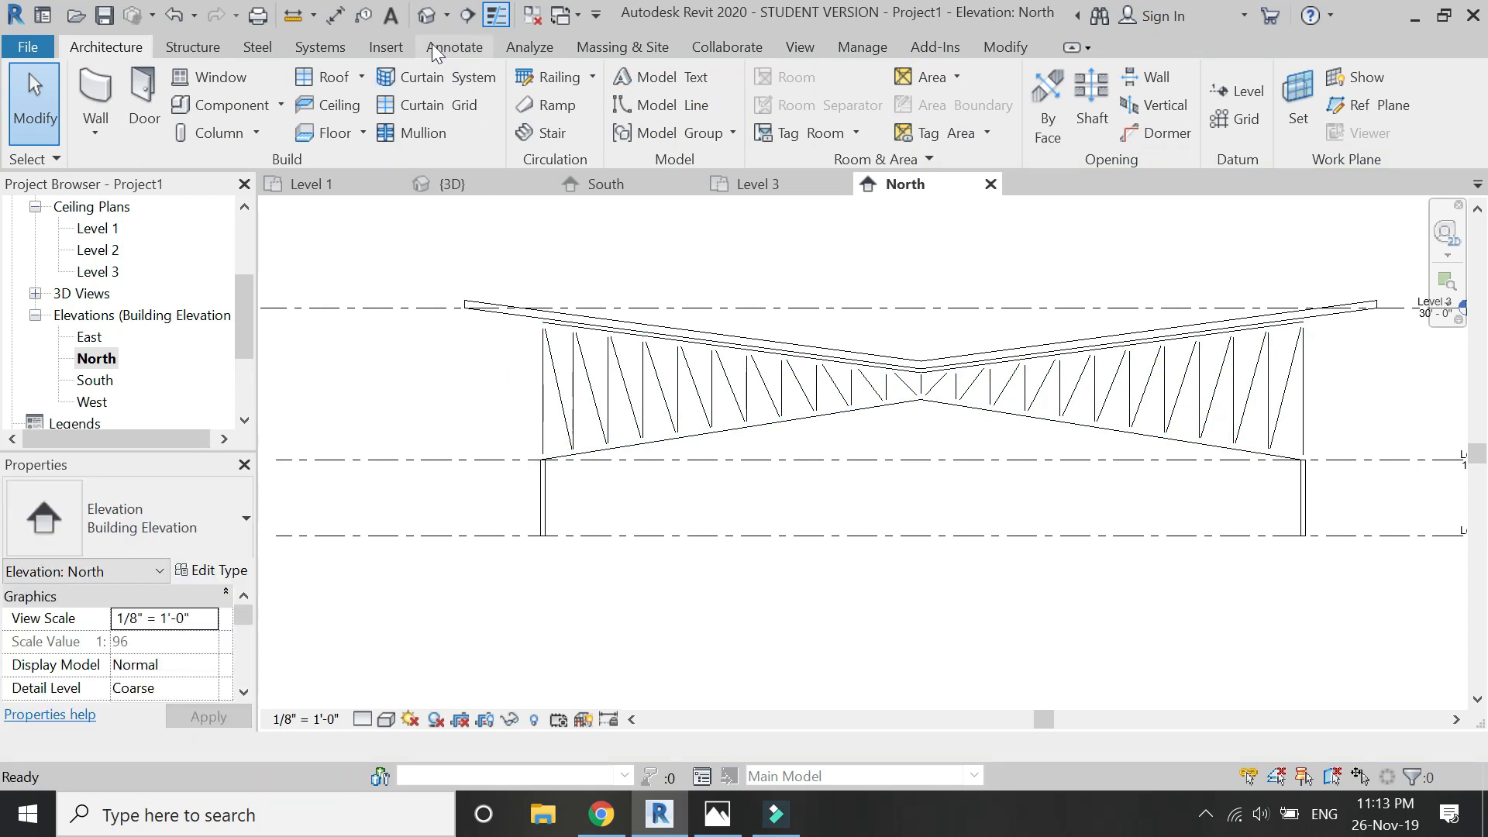
pyautogui.click(454, 183)
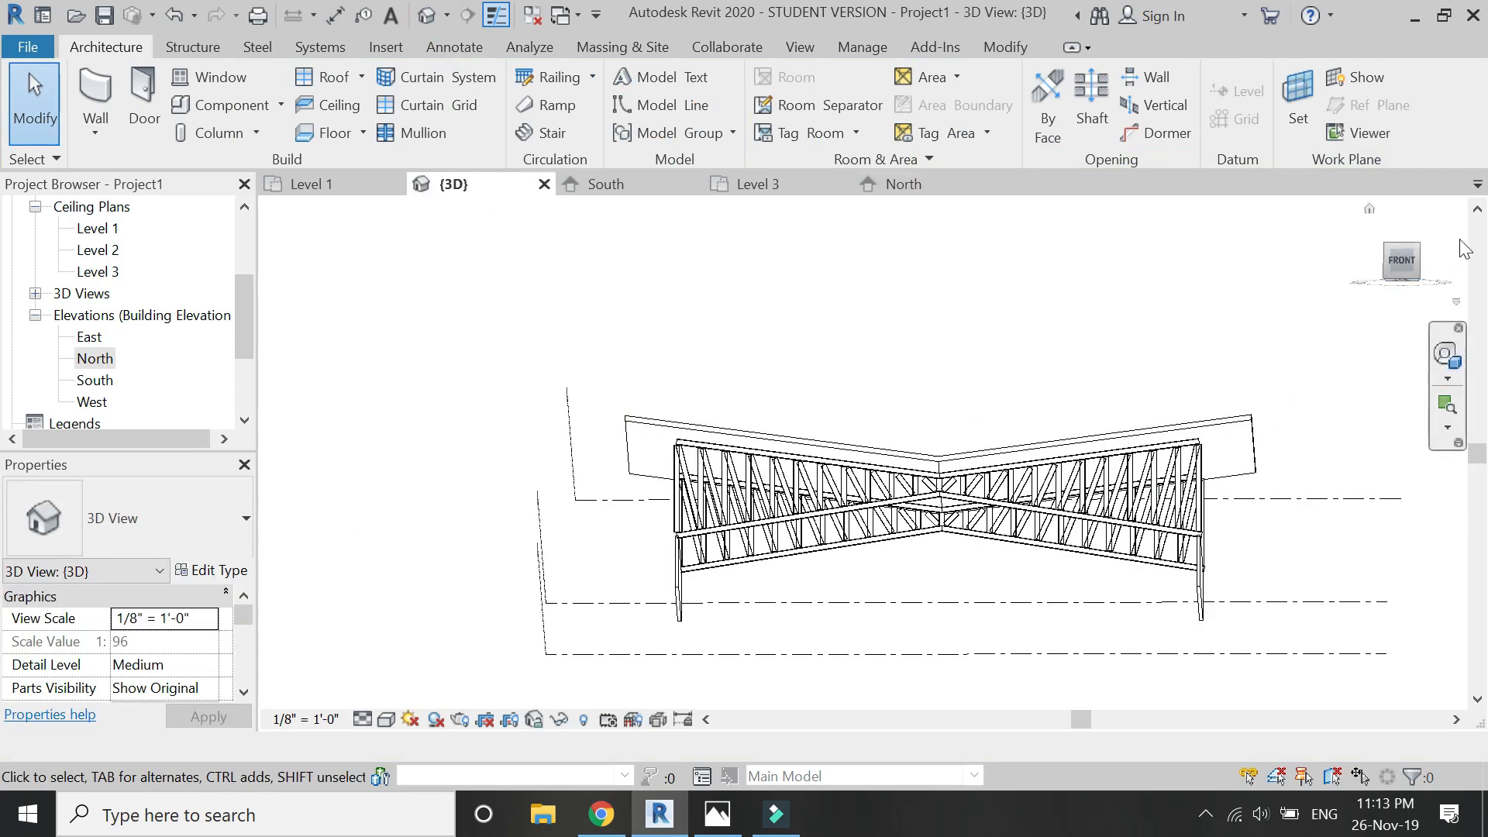